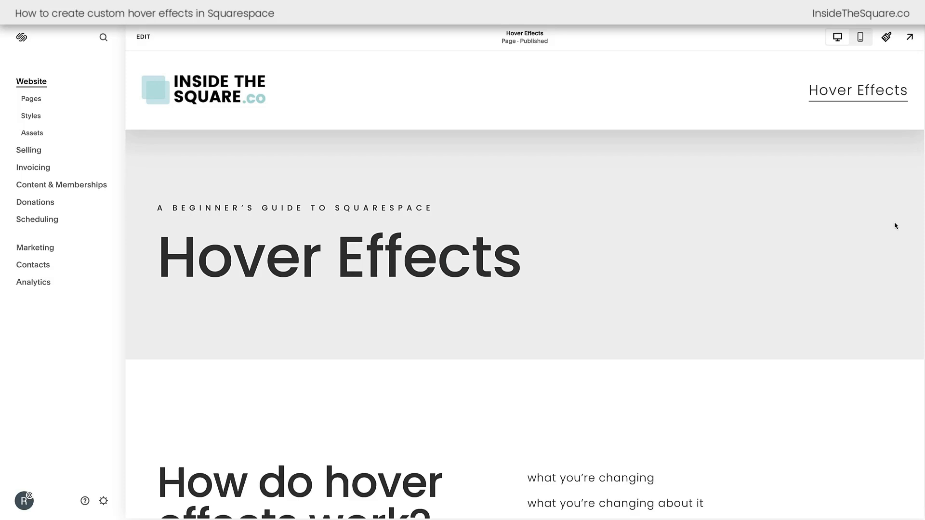
# Open the site-wide Custom CSS editor from Pages > Website Tools
pyautogui.scroll(-3)
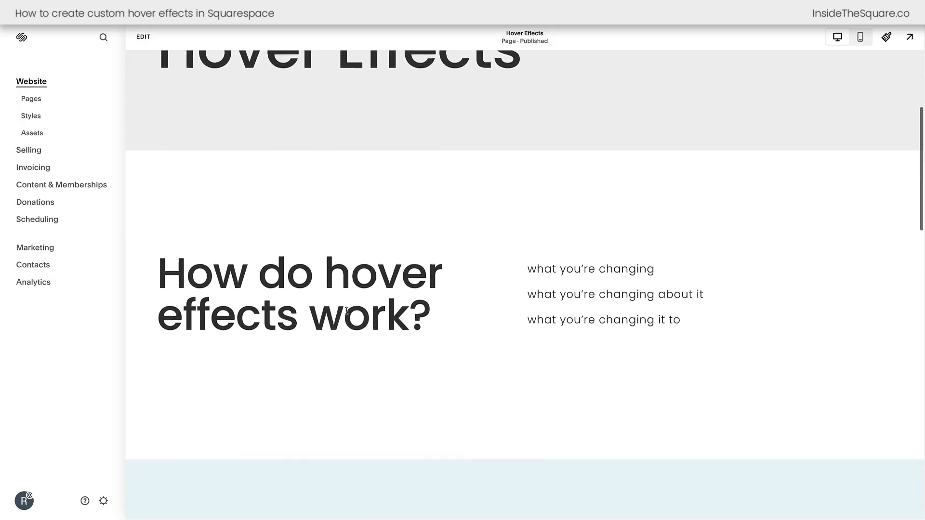
pyautogui.scroll(-3)
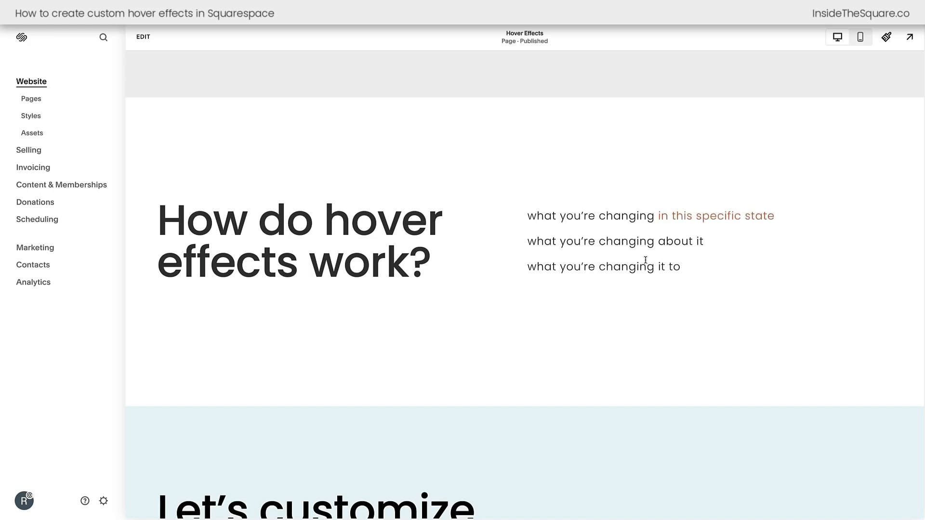
pyautogui.scroll(-3)
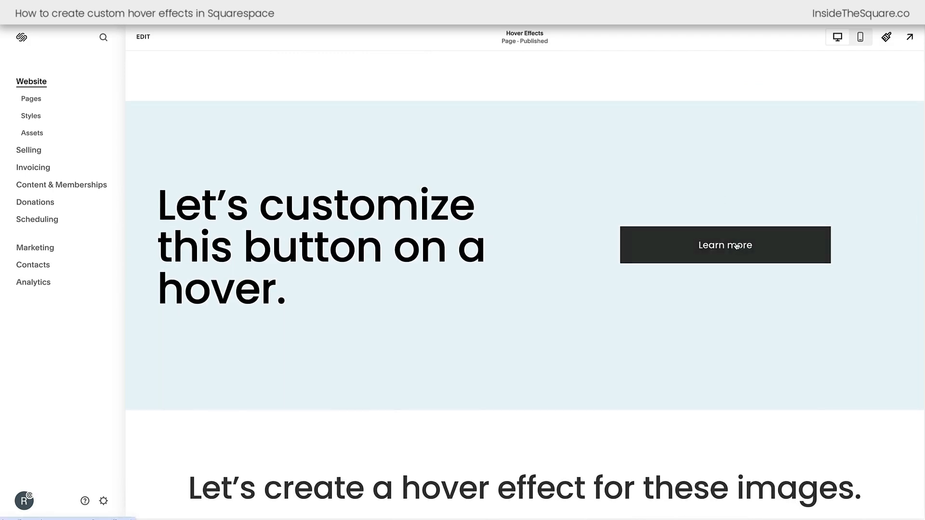
pyautogui.click(31, 99)
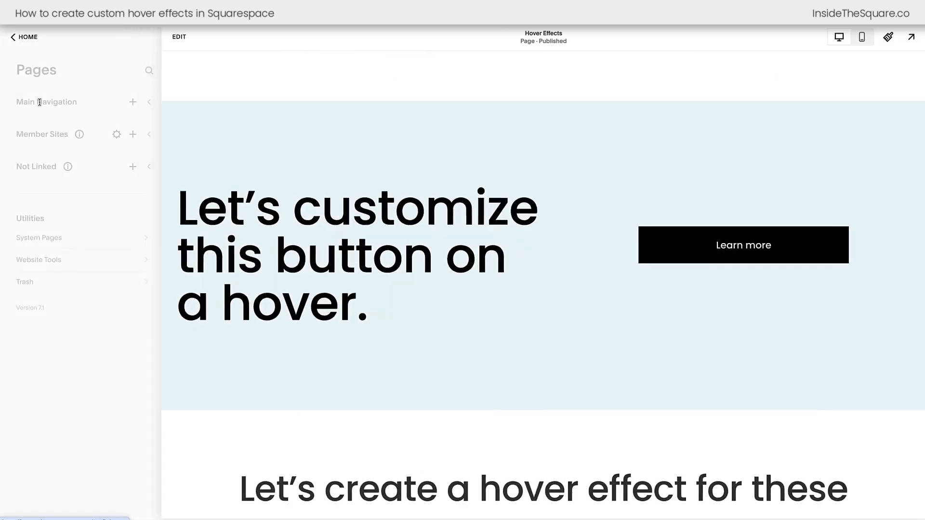
pyautogui.click(39, 260)
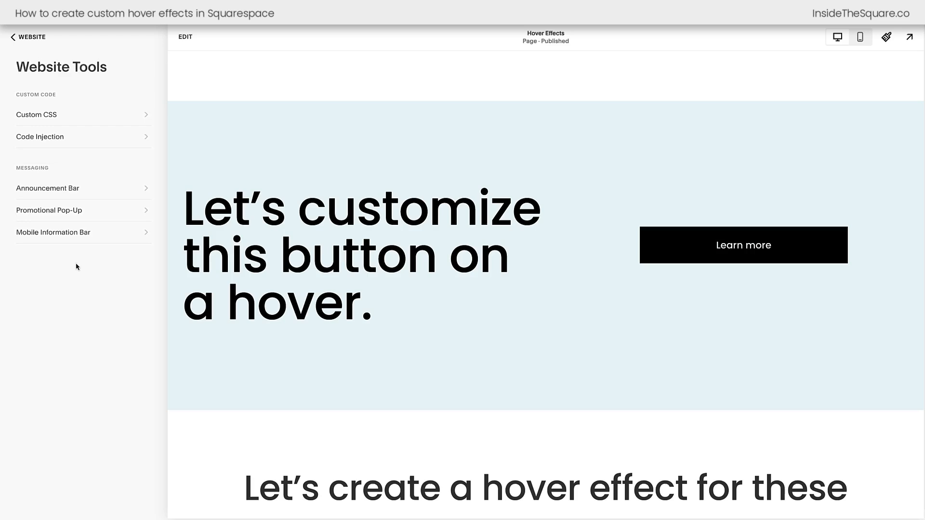
pyautogui.click(36, 114)
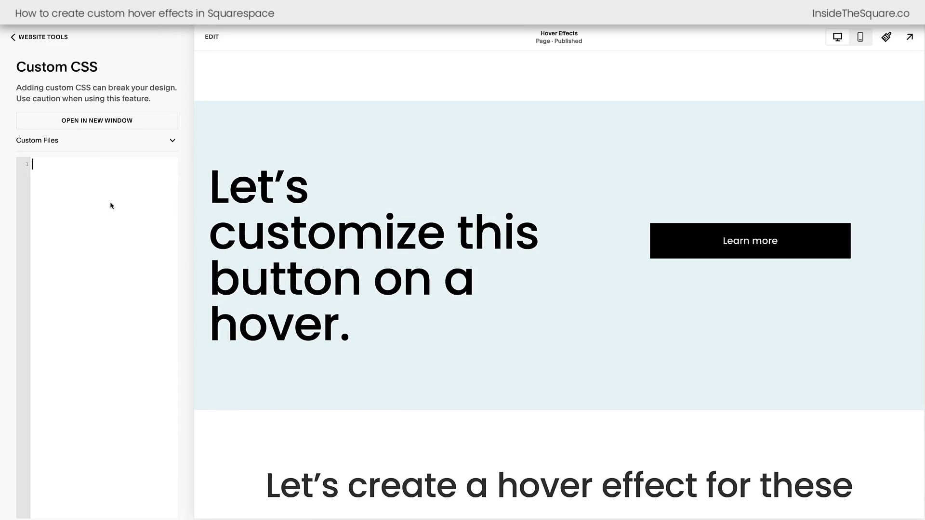
# Write a .sqs-block-button-element rule with background:red!important, correcting the 'improtant' typo
pyautogui.write('.sqs-block-button-e')
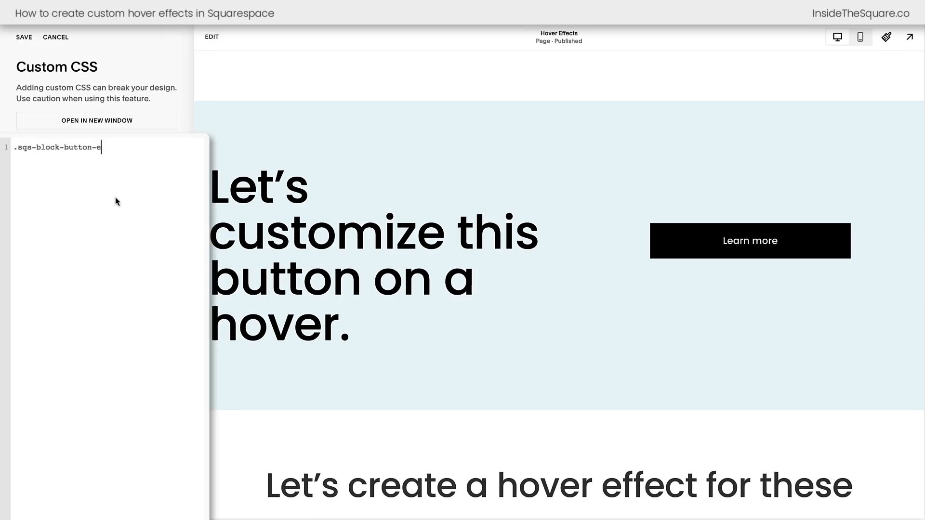
pyautogui.write('lement{')
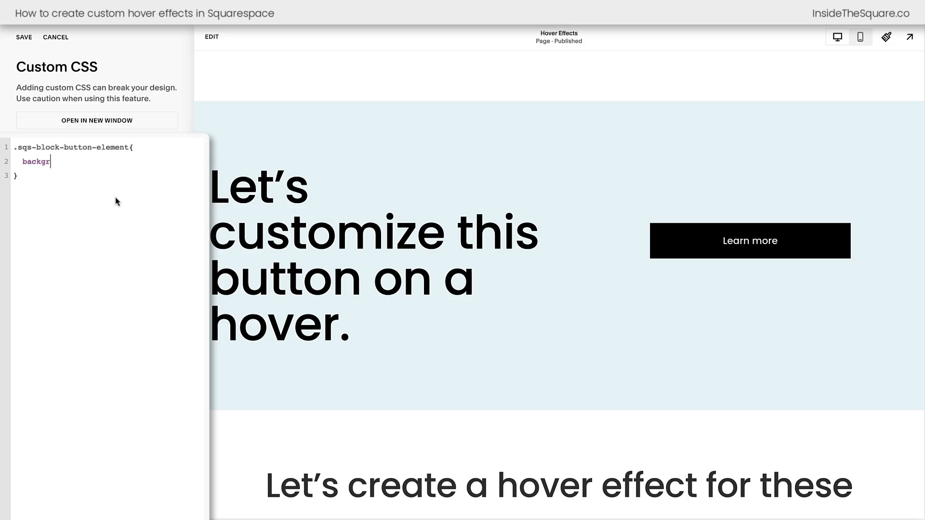
pyautogui.write('ound:red!improtant')
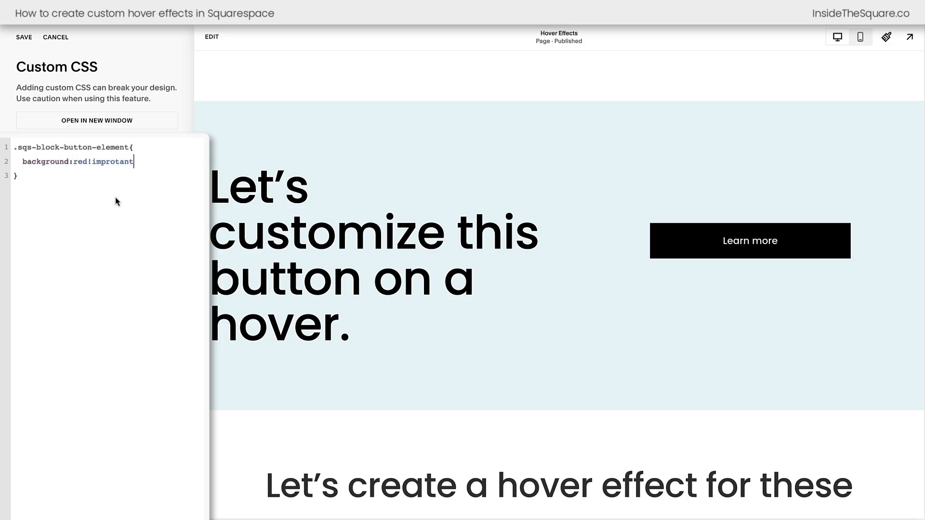
pyautogui.write('important')
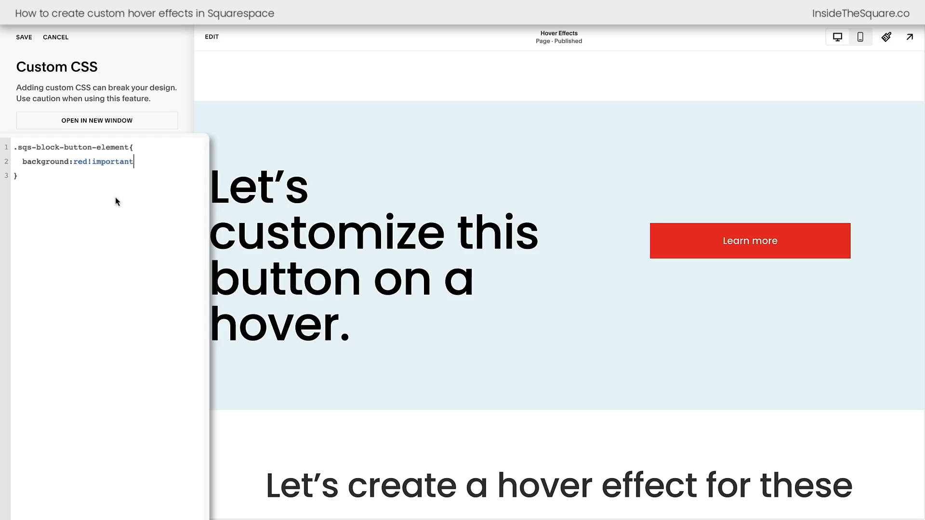
pyautogui.moveTo(121, 197)
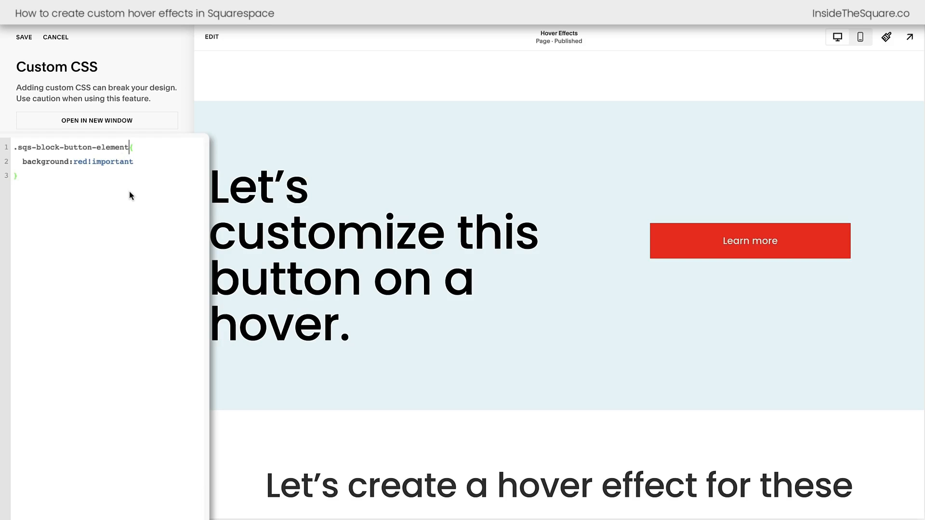
# Add :hover to the button selector, test the red hover, and resume editing
pyautogui.write(':hover')
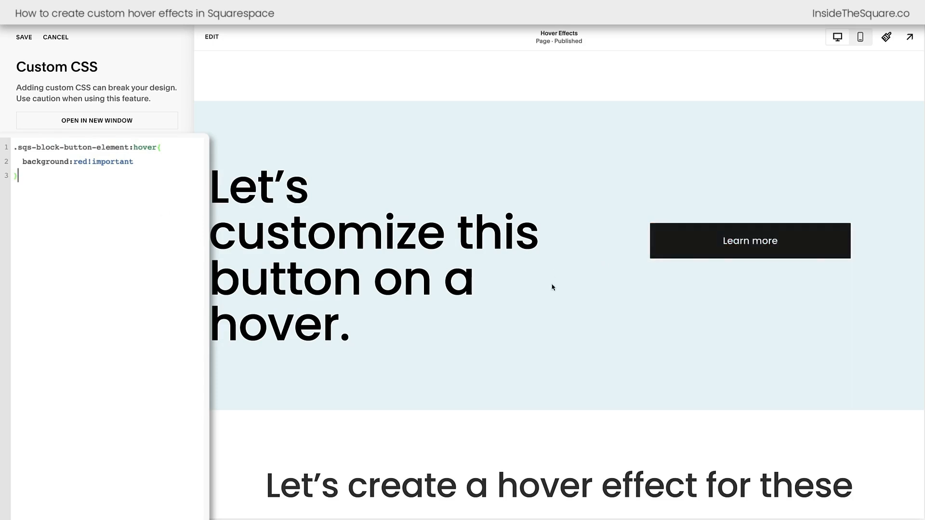
pyautogui.moveTo(685, 256)
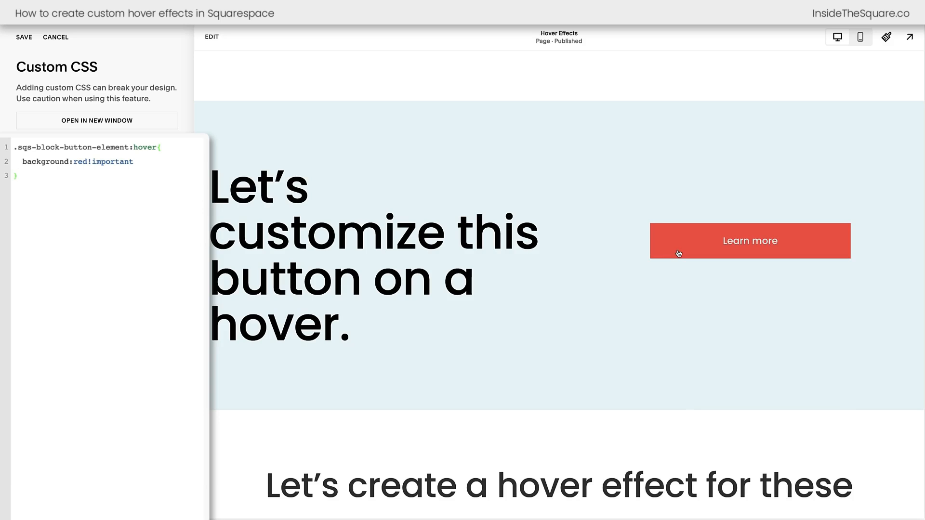
pyautogui.click(18, 176)
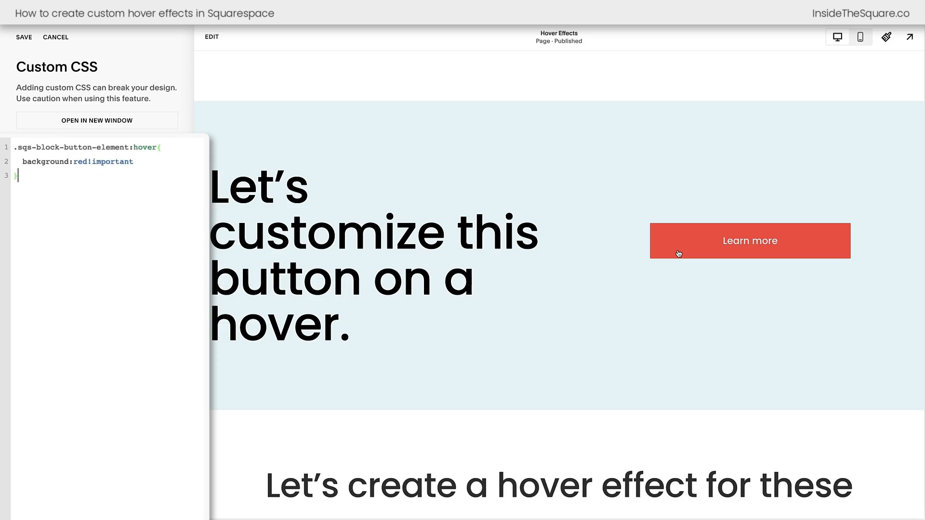
pyautogui.moveTo(180, 139)
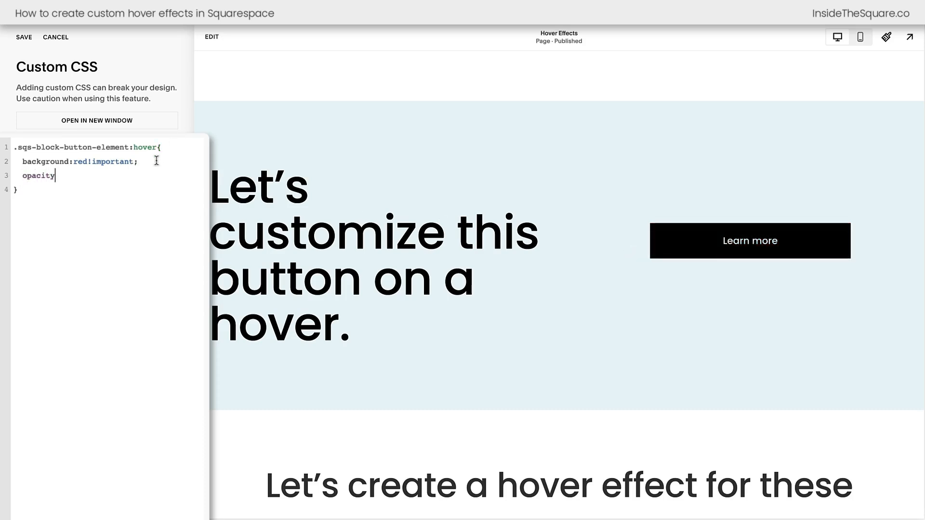
# Add opacity:1!important to the button hover rule
pyautogui.write(':1!important')
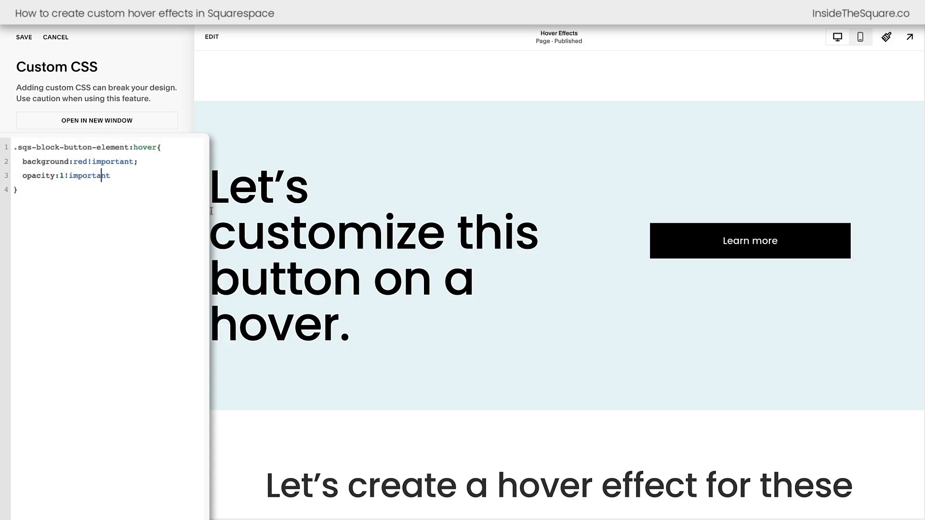
pyautogui.moveTo(579, 271)
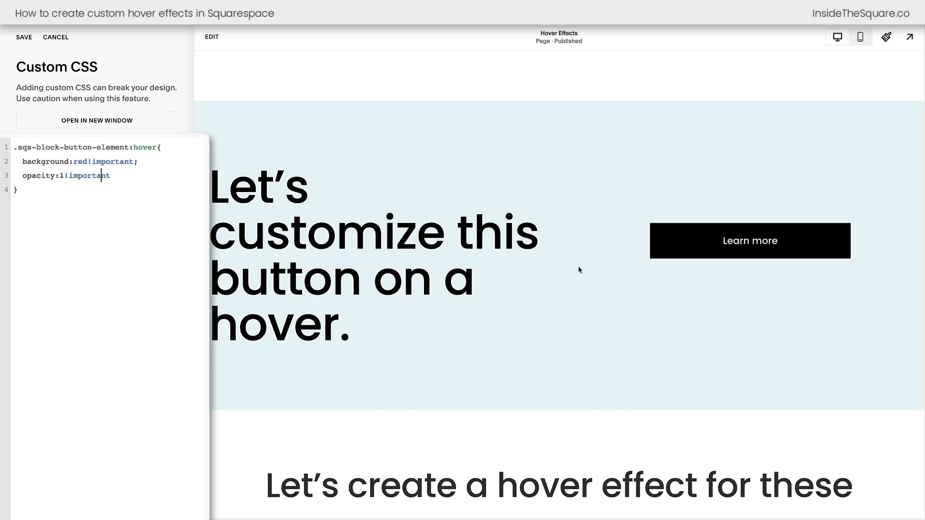
pyautogui.moveTo(610, 299)
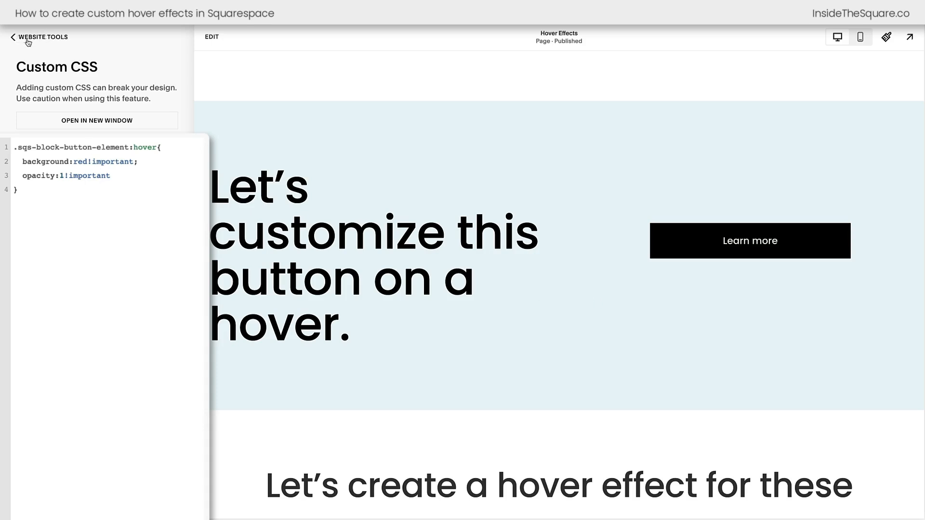
pyautogui.moveTo(691, 245)
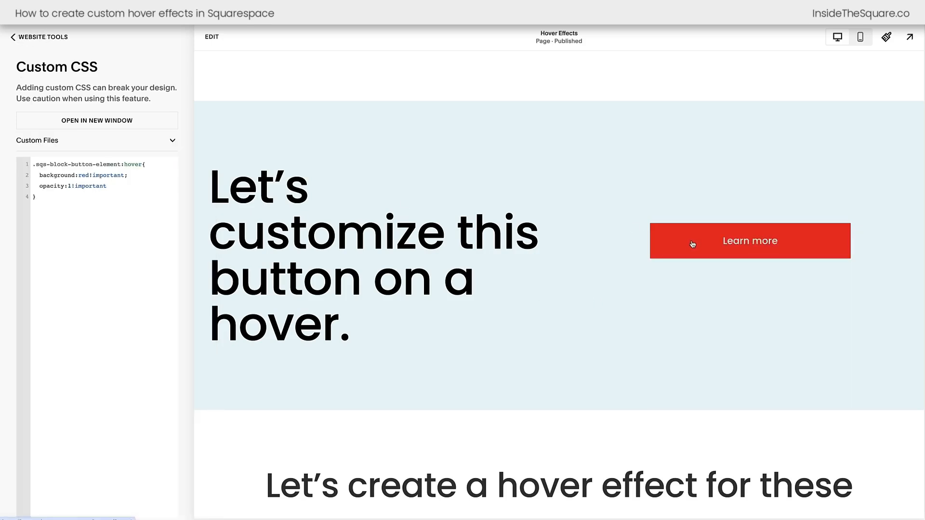
pyautogui.moveTo(691, 292)
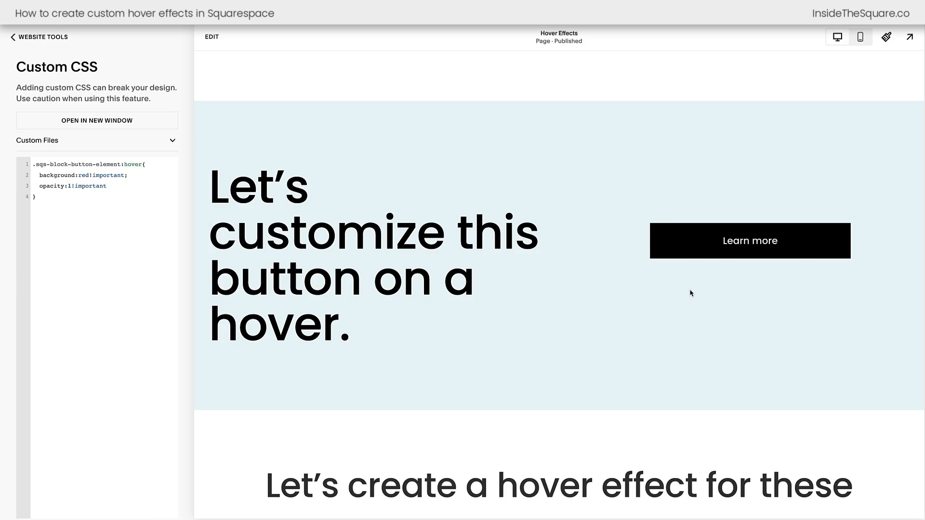
pyautogui.moveTo(798, 239)
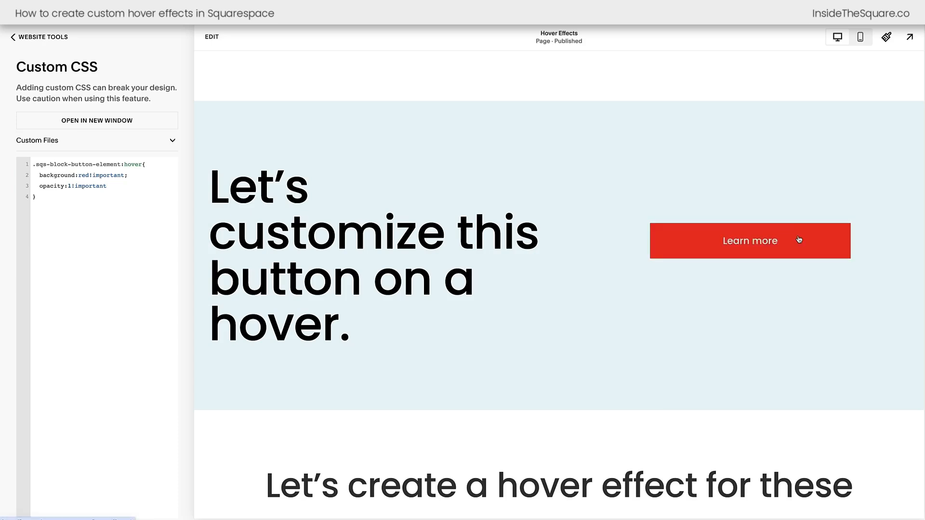
pyautogui.moveTo(774, 266)
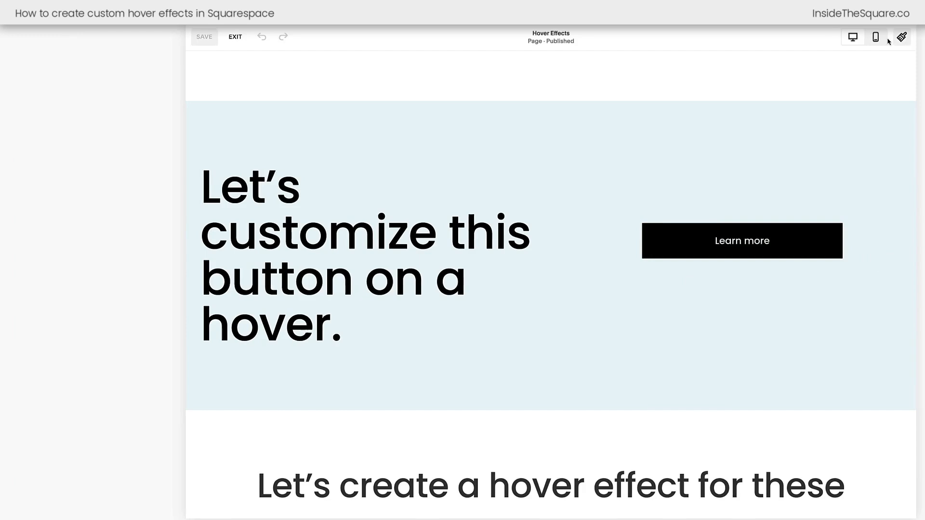
# In Site Styles > Animations, preview Scale and Slide, then choose Clip
pyautogui.click(904, 37)
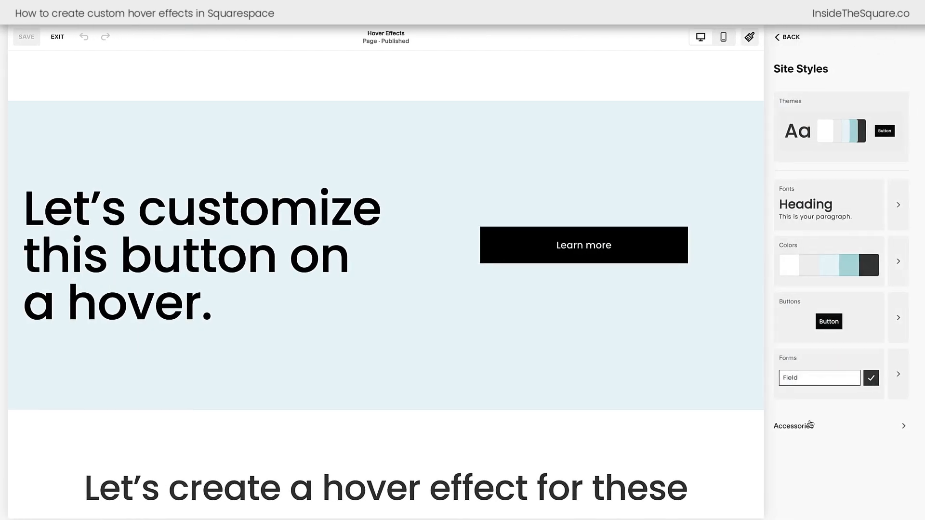
pyautogui.click(793, 426)
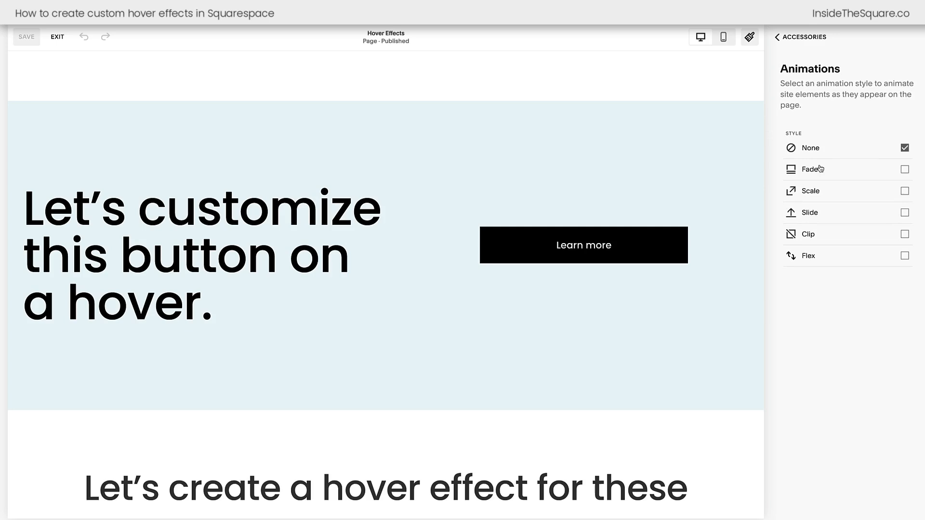
pyautogui.click(904, 191)
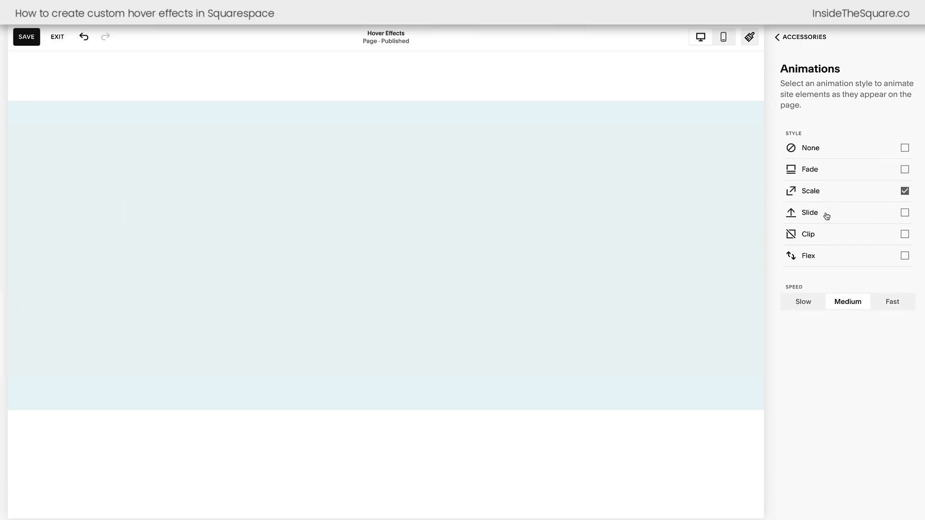
pyautogui.click(905, 213)
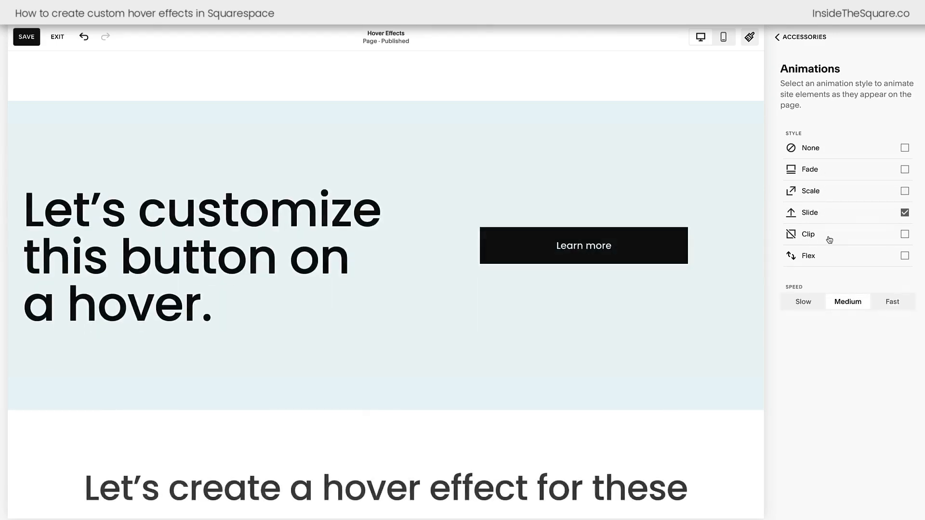
pyautogui.click(905, 234)
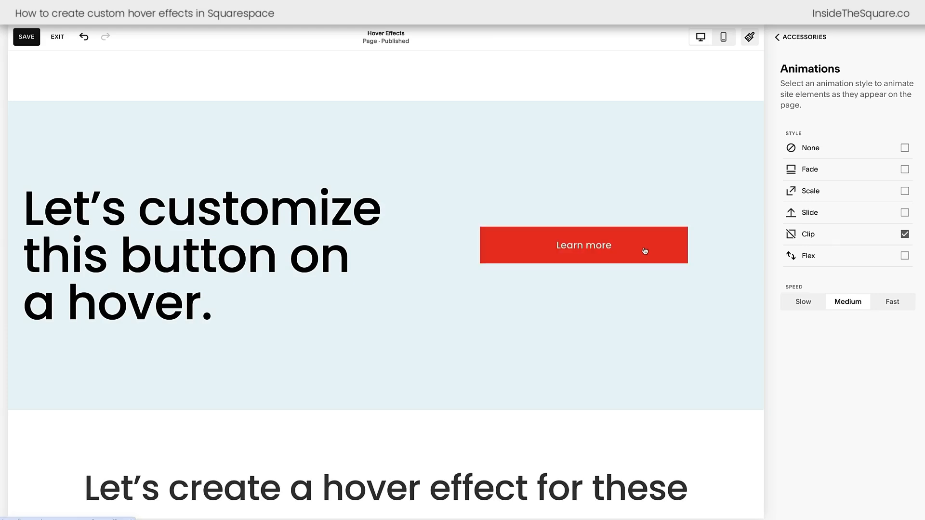
# Set the site animation style to None
pyautogui.click(905, 256)
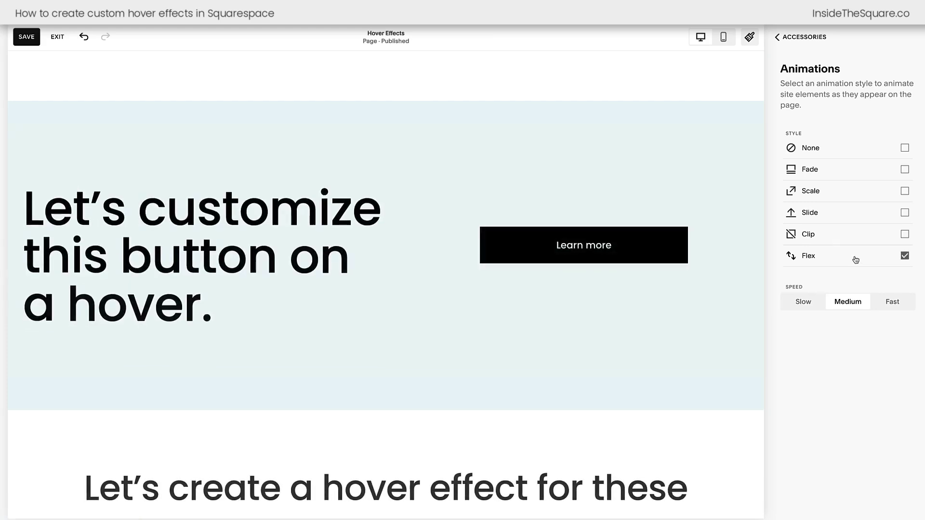
pyautogui.moveTo(656, 245)
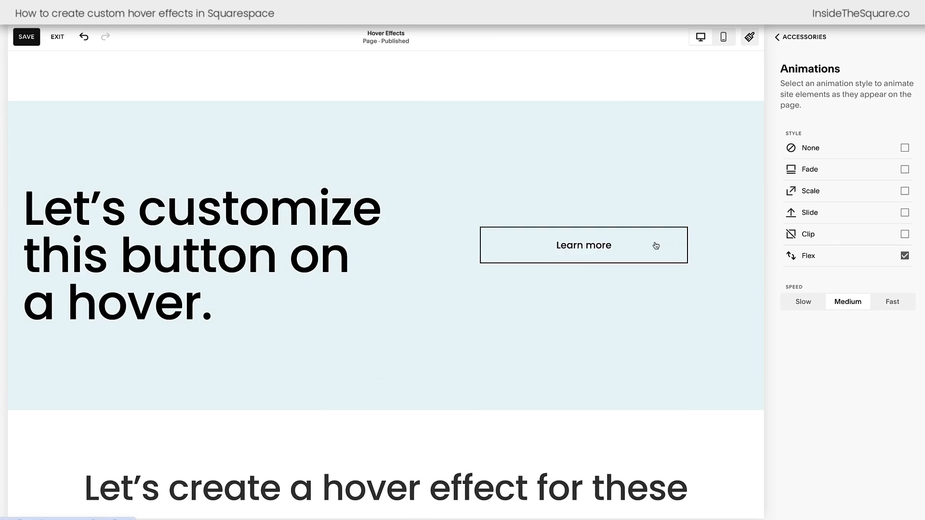
pyautogui.moveTo(678, 245)
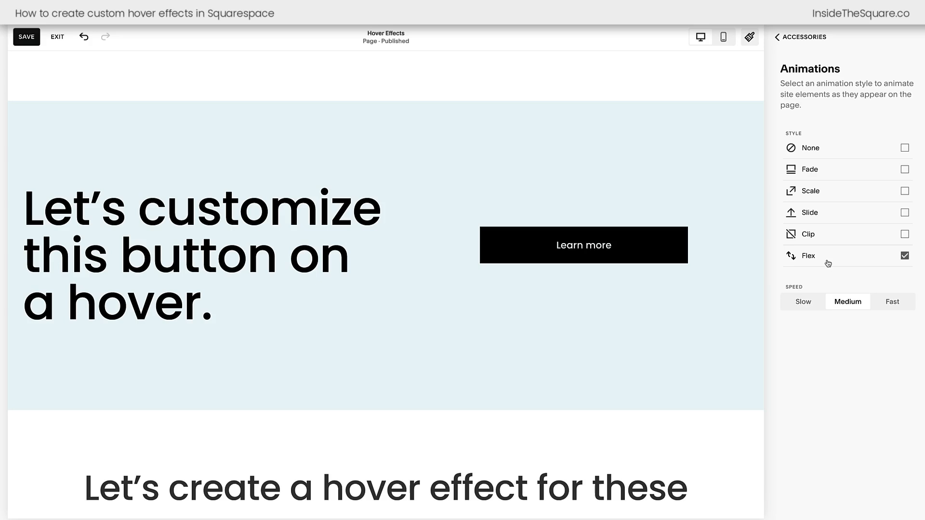
pyautogui.moveTo(830, 241)
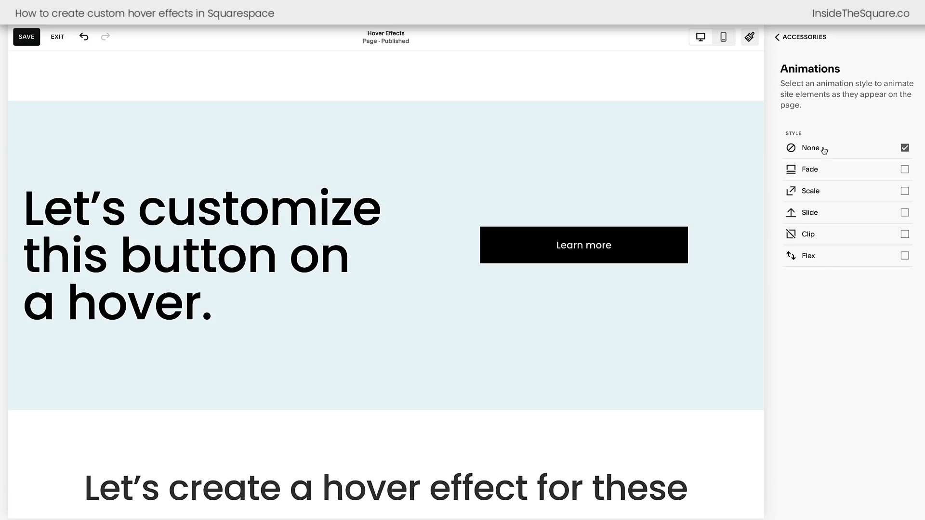
pyautogui.moveTo(819, 262)
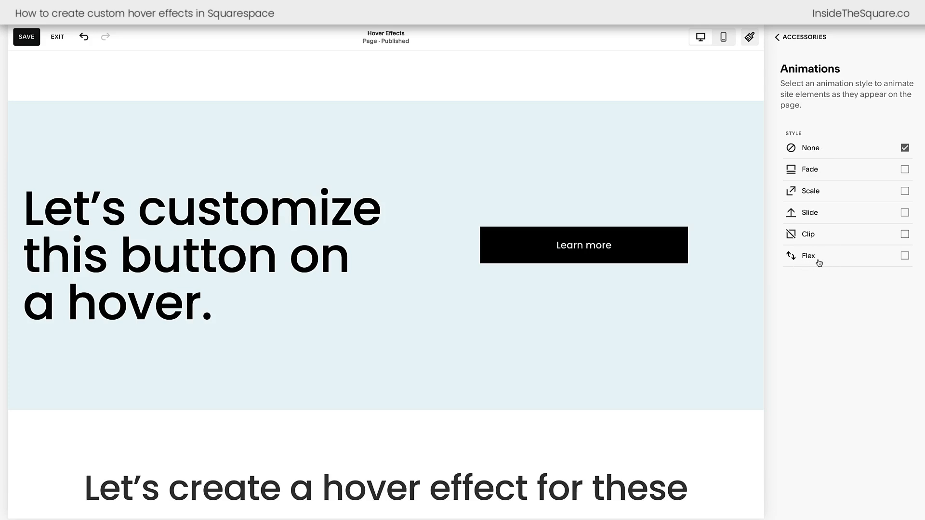
pyautogui.moveTo(776, 42)
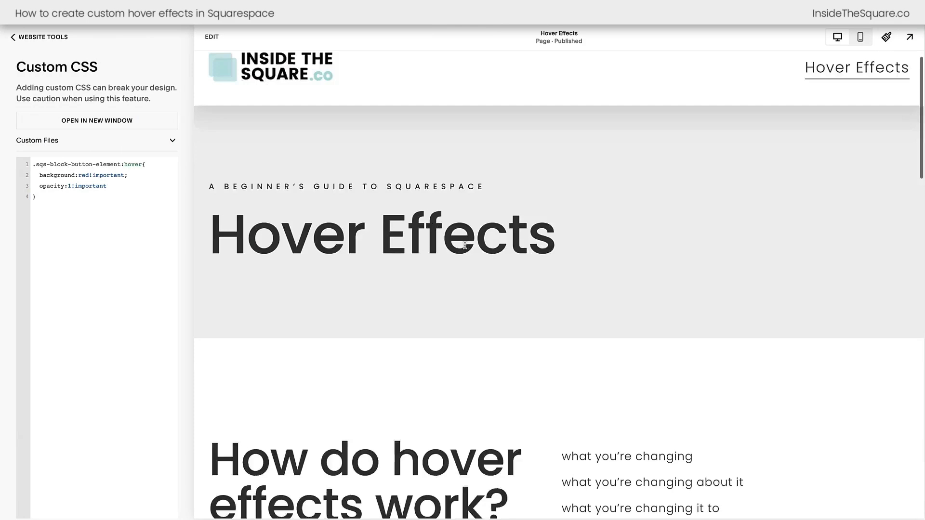
# Scroll the page preview down to the three team list images
pyautogui.scroll(-3)
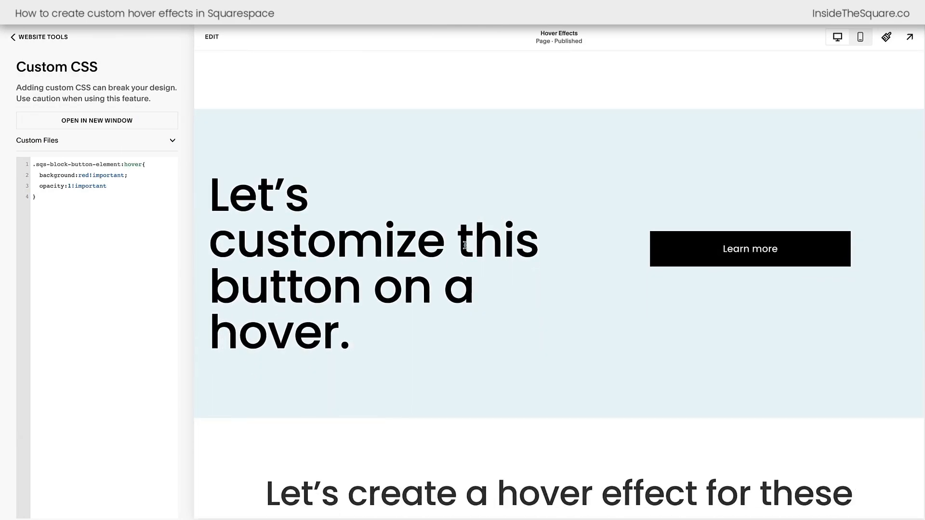
pyautogui.scroll(-3)
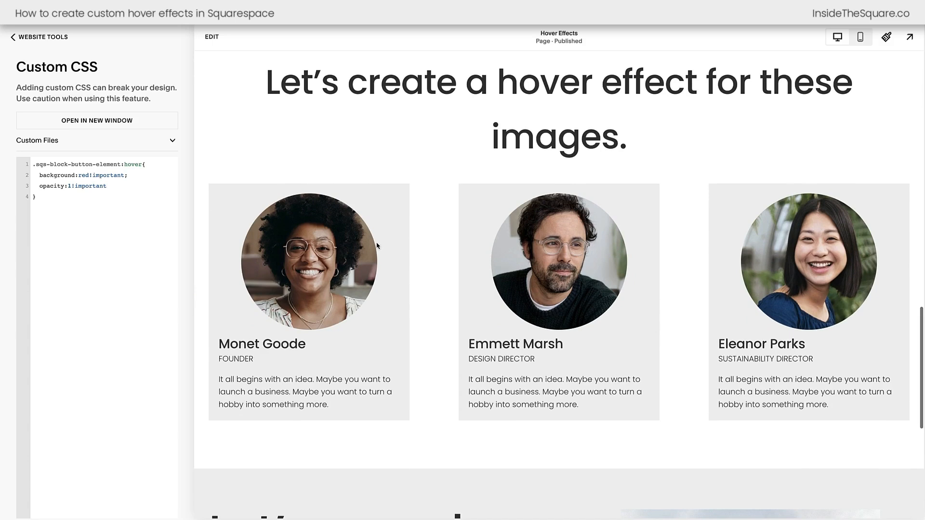
pyautogui.moveTo(471, 271)
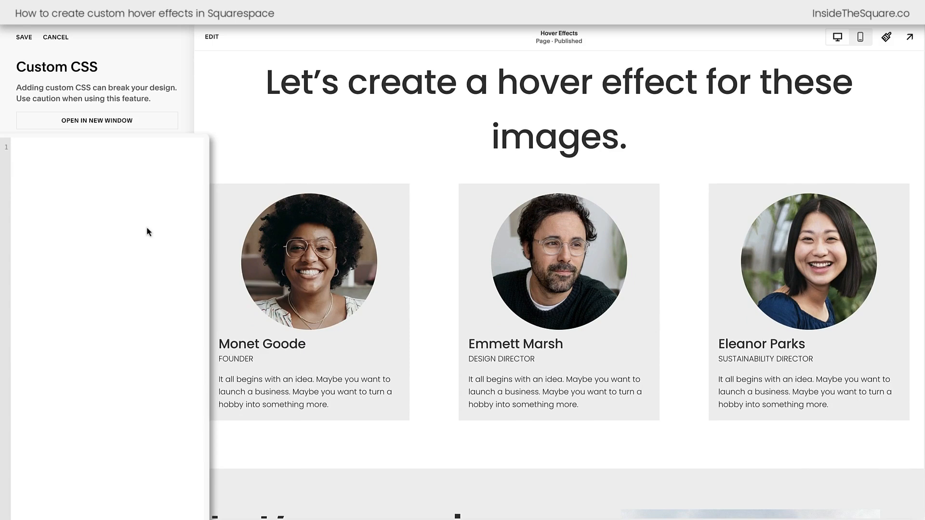
# Write a .list-item img rule with filter:grayscale(1) and select it for copying
pyautogui.write('.list-item')
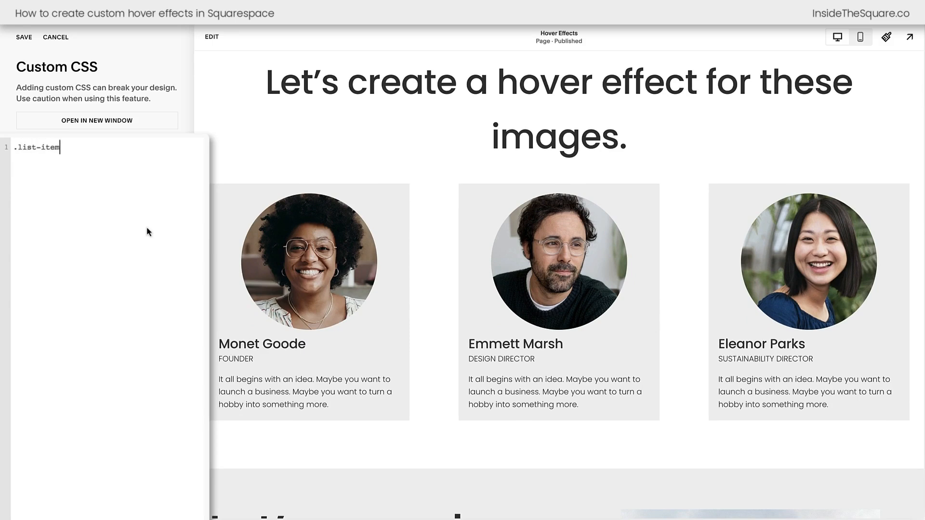
pyautogui.write('img')
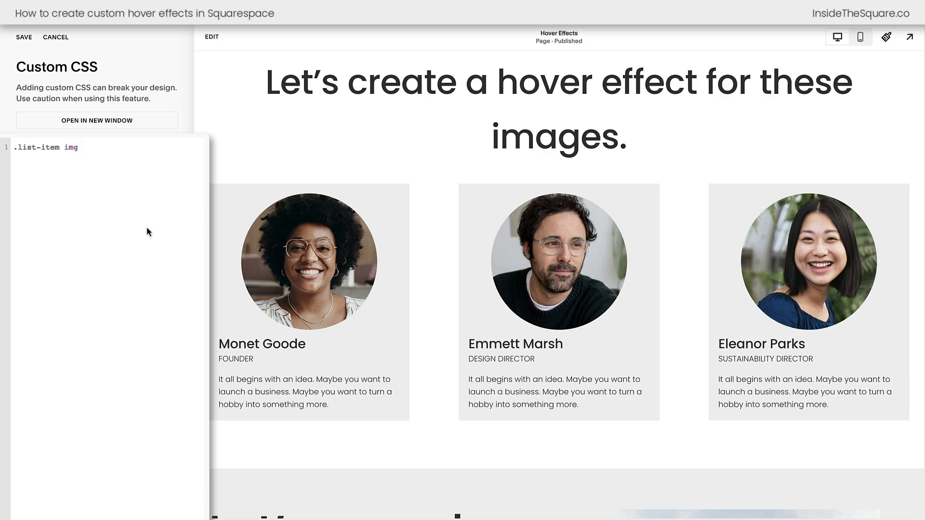
pyautogui.write('{')
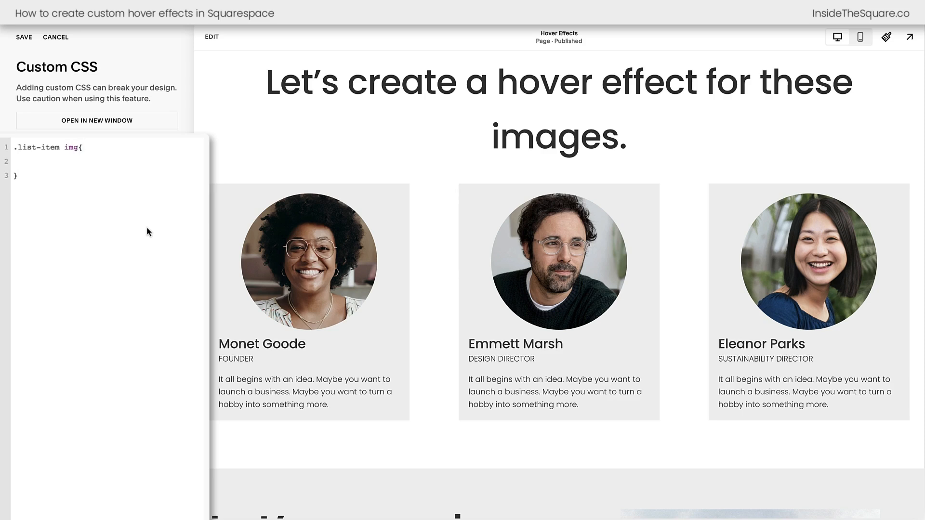
pyautogui.write('filter:gray')
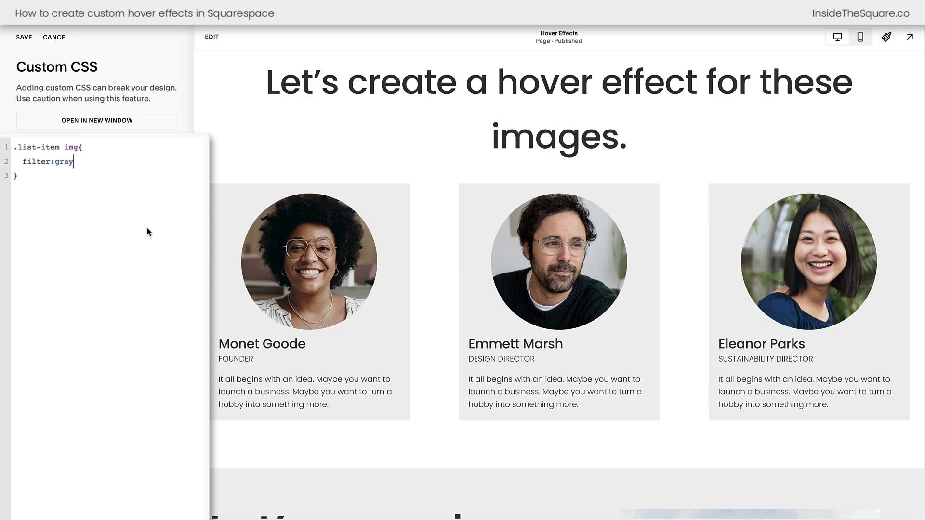
pyautogui.write('scale(1)')
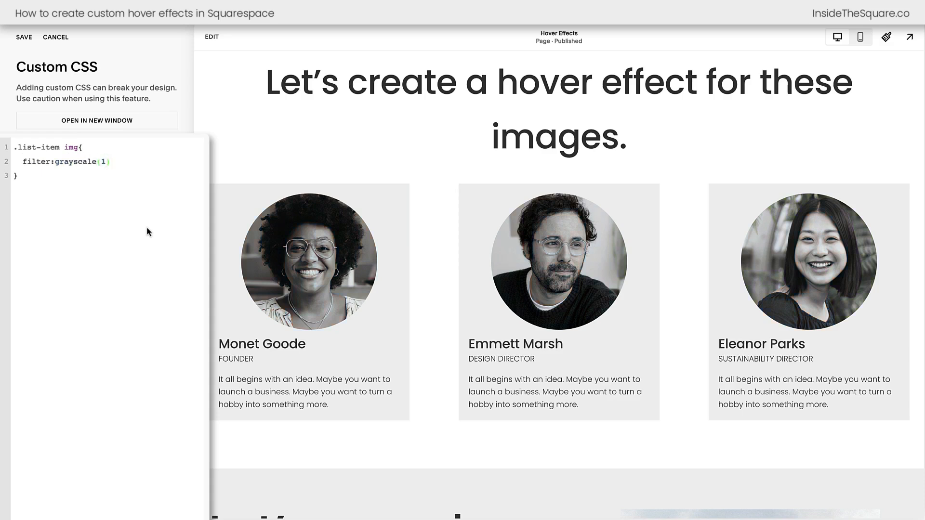
pyautogui.click(106, 161)
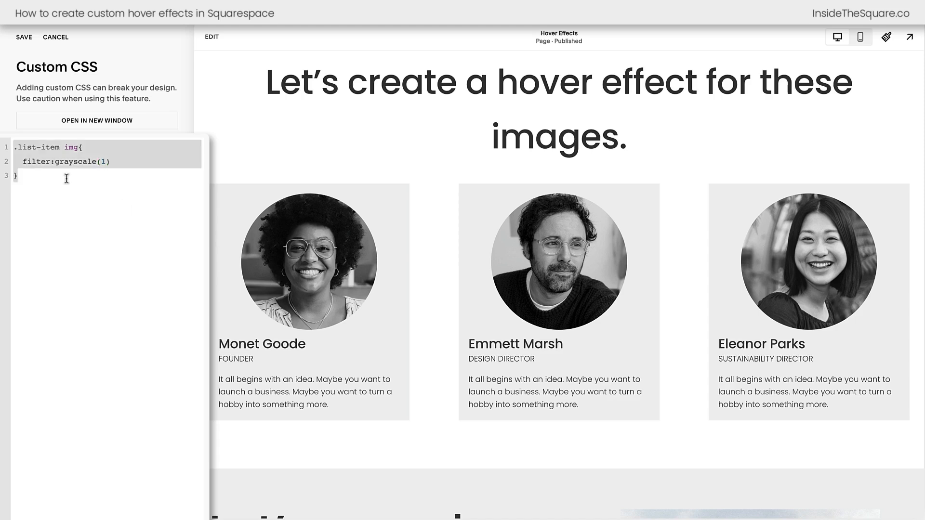
# Add a .list-item:hover img rule with filter:grayscale(0), removing the extra hover
pyautogui.write('.list-item img{')
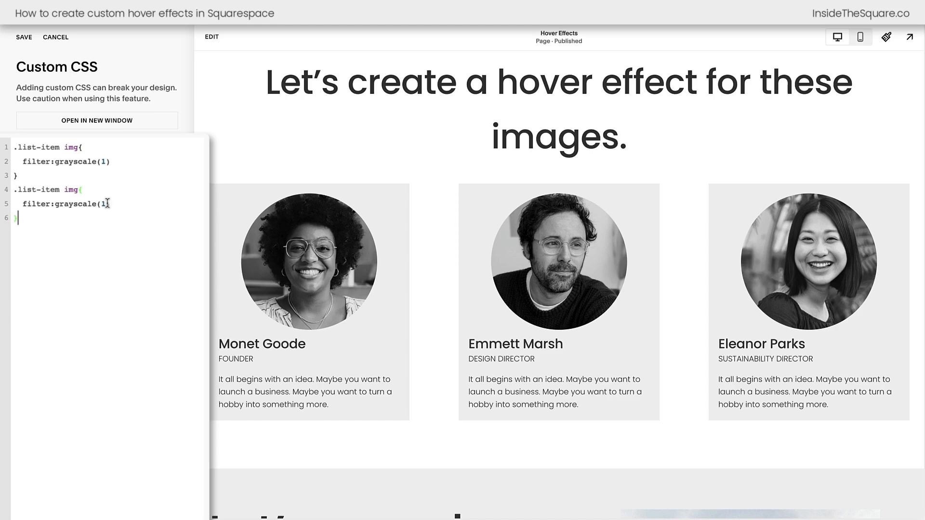
pyautogui.write('0)')
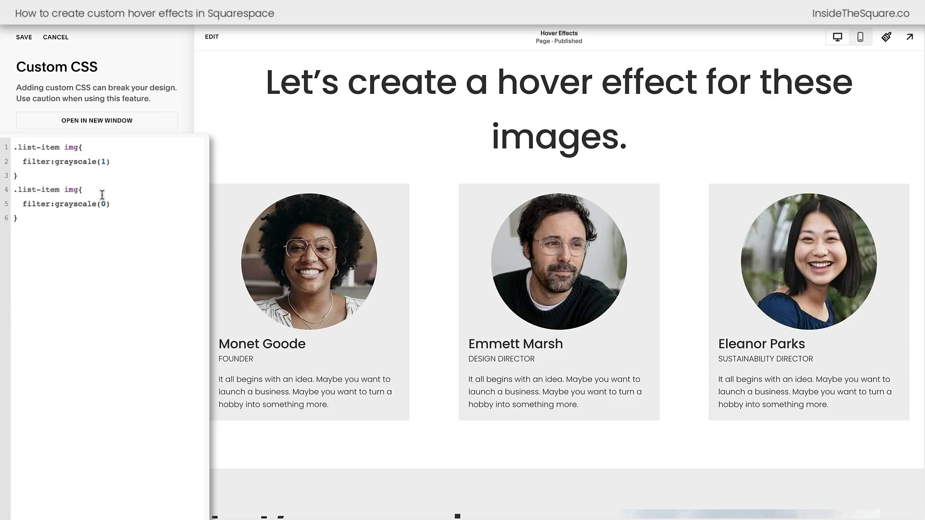
pyautogui.write(':hover')
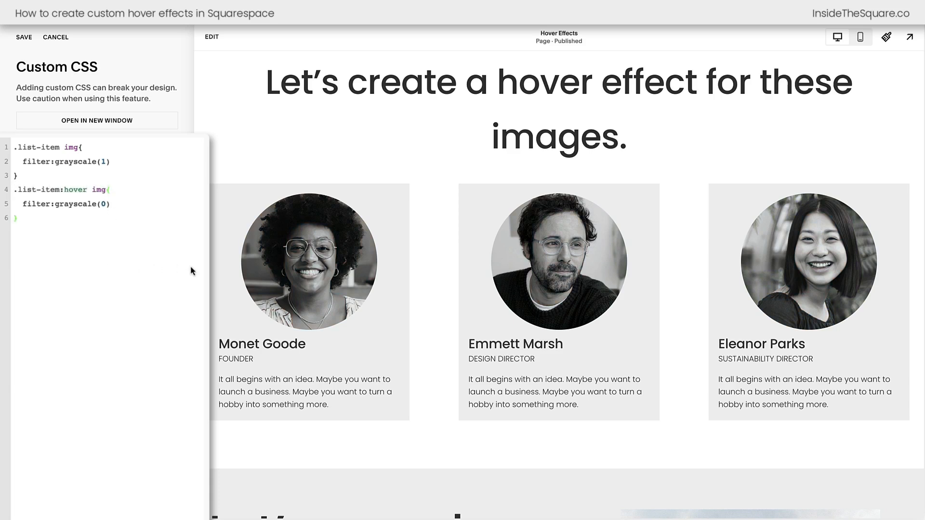
pyautogui.moveTo(511, 353)
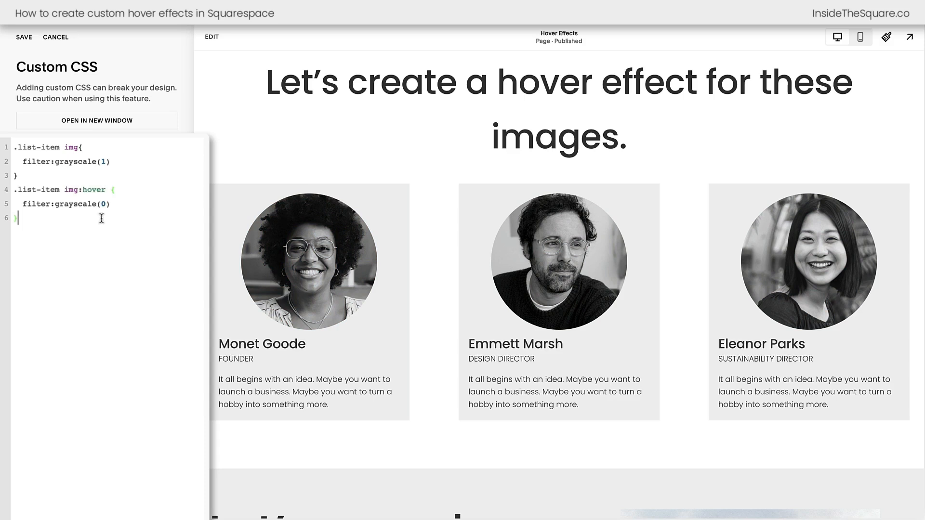
pyautogui.moveTo(577, 378)
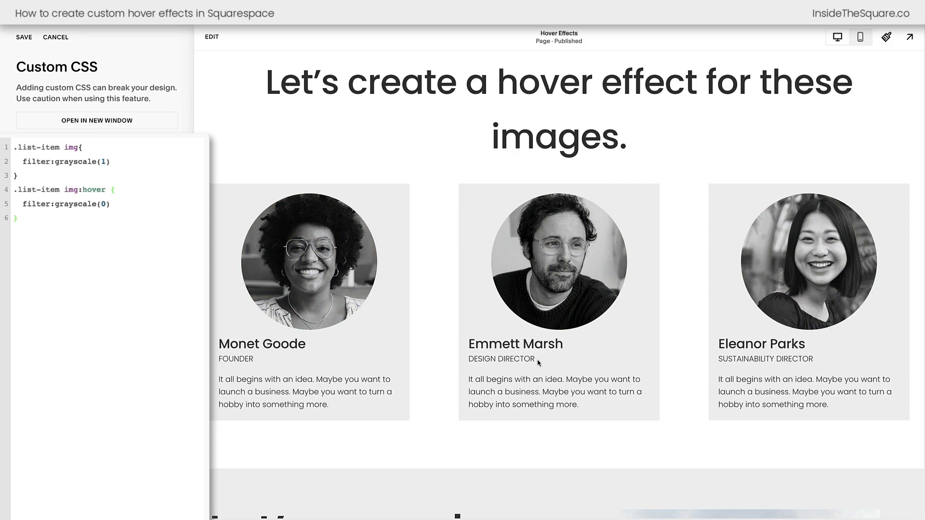
pyautogui.moveTo(543, 312)
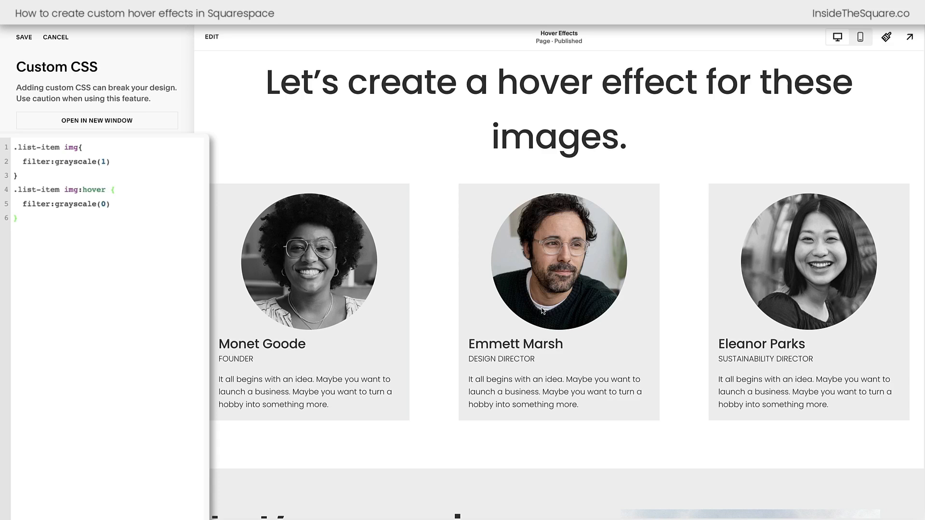
pyautogui.moveTo(329, 368)
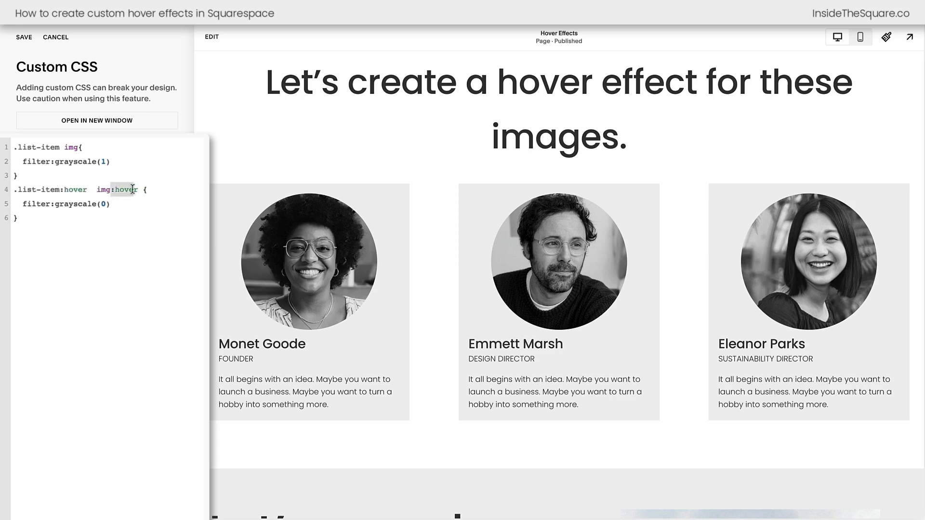
pyautogui.press('Backspace')
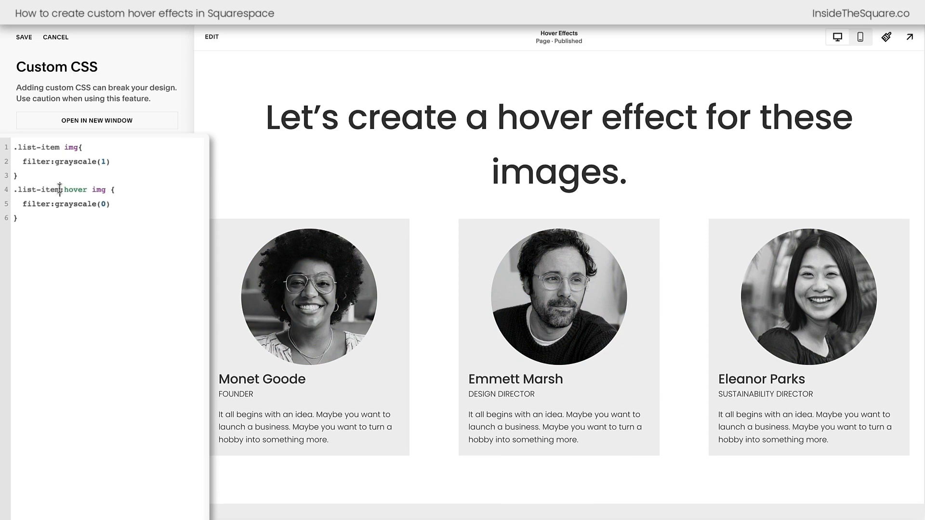
pyautogui.doubleClick(76, 190)
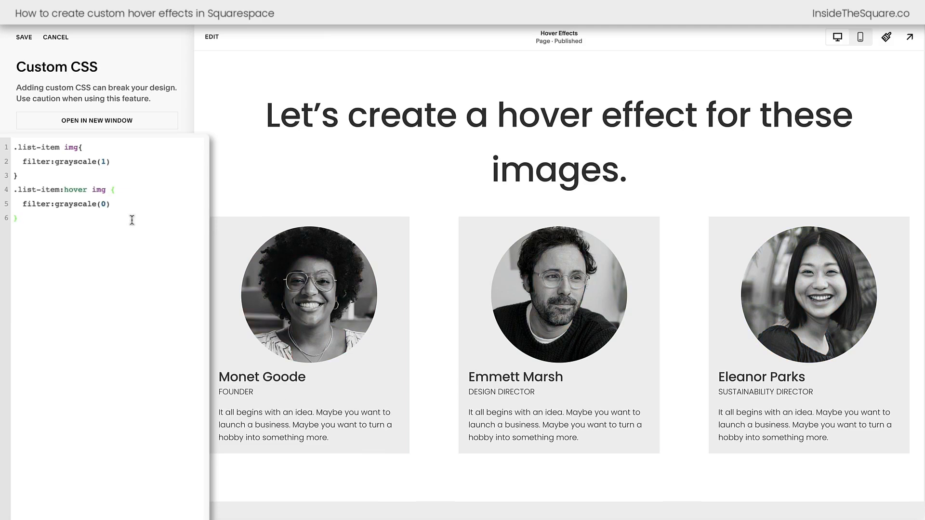
# Scroll toward the reveal-image section and save the photo hover CSS
pyautogui.scroll(-3)
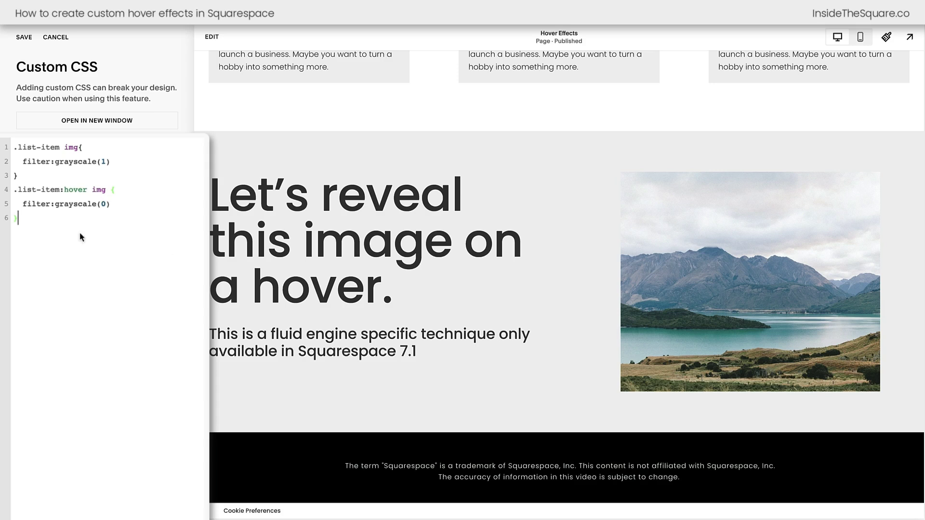
pyautogui.moveTo(552, 283)
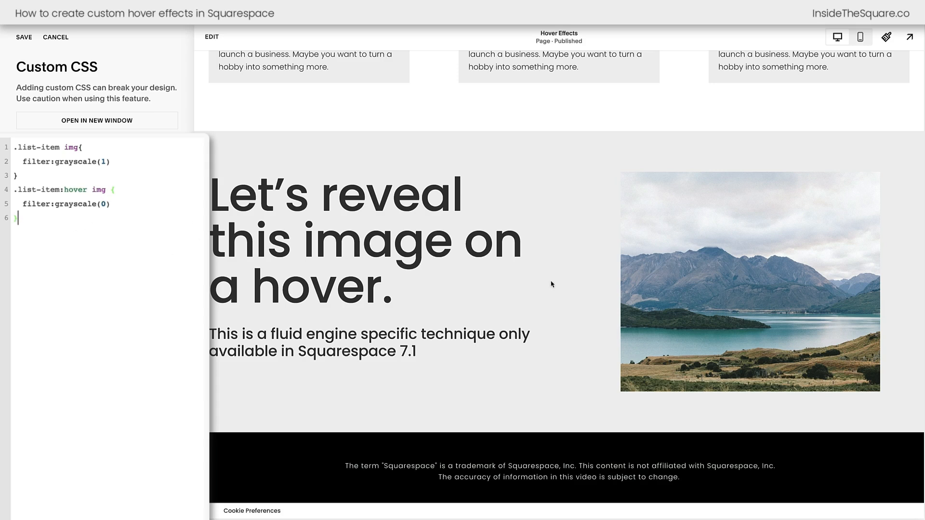
pyautogui.click(24, 37)
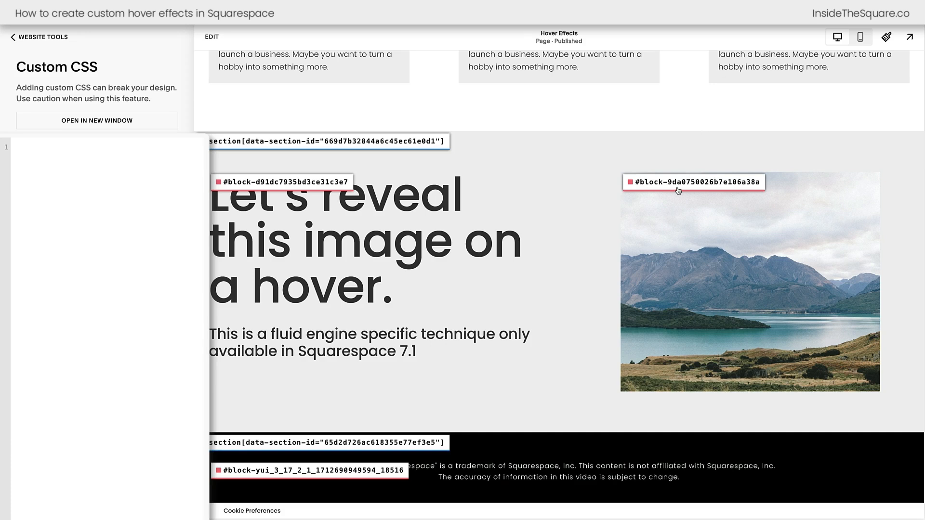
# Add a CSS rule for #block-9da0750026b7e106a38a setting opacity to 0
pyautogui.click(678, 190)
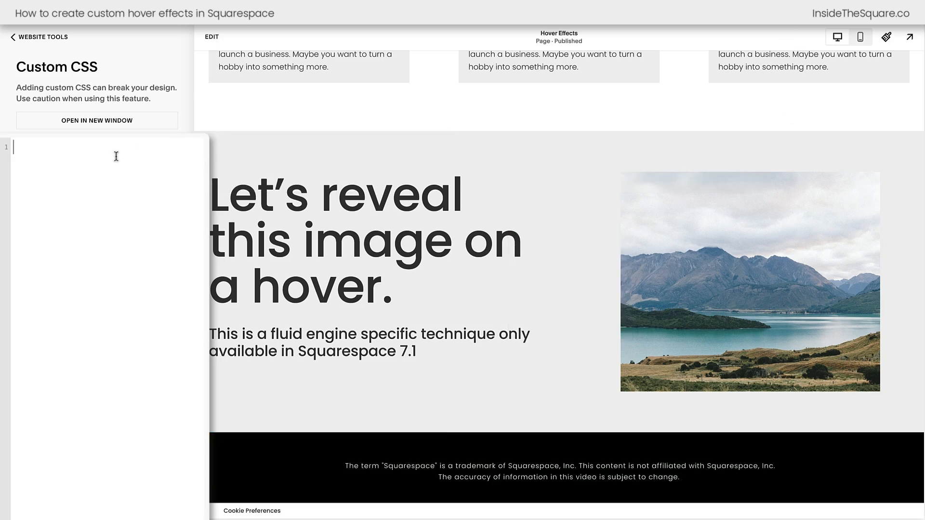
pyautogui.write('#block-9da0750026b7e106a38a')
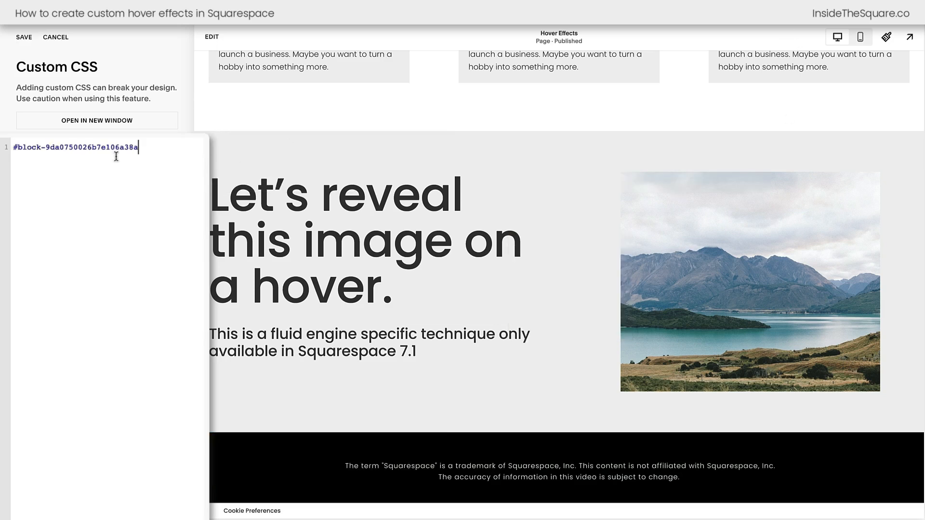
pyautogui.write('{')
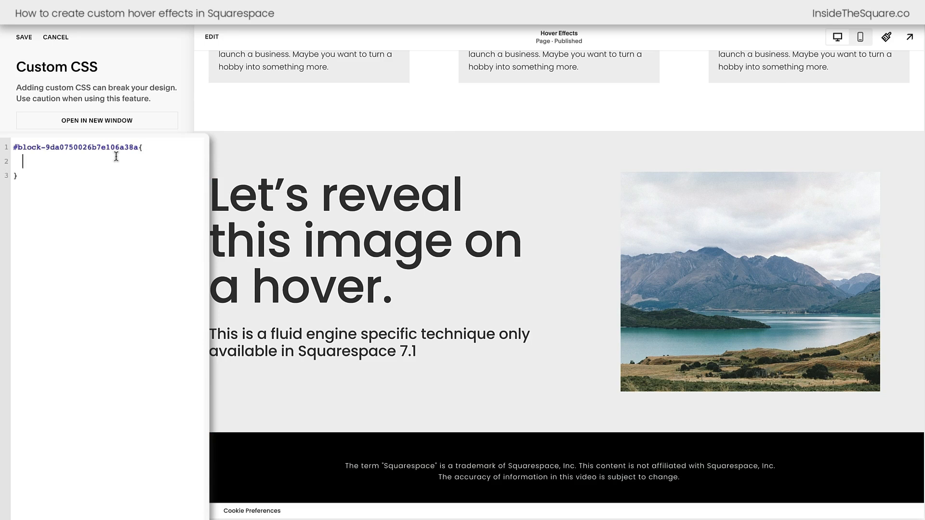
pyautogui.write('opacity:-')
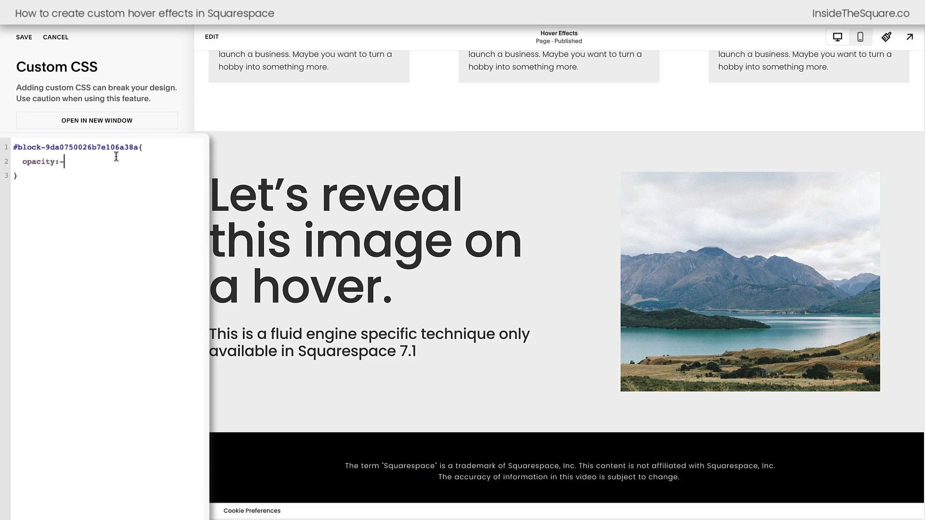
pyautogui.write('0')
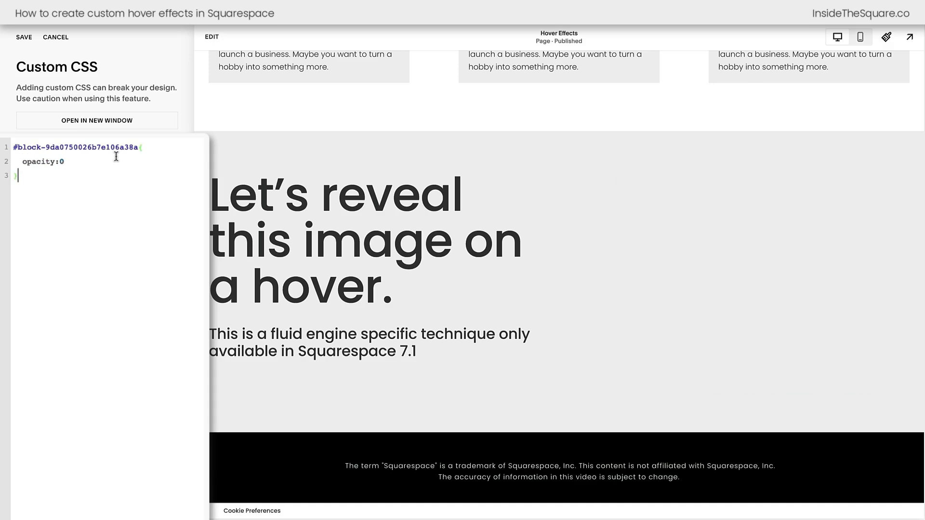
# Add a :hover rule for #block-9da0750026b7e106a38a restoring opacity to 1
pyautogui.write('#block-9da0750026b7e106a38a')
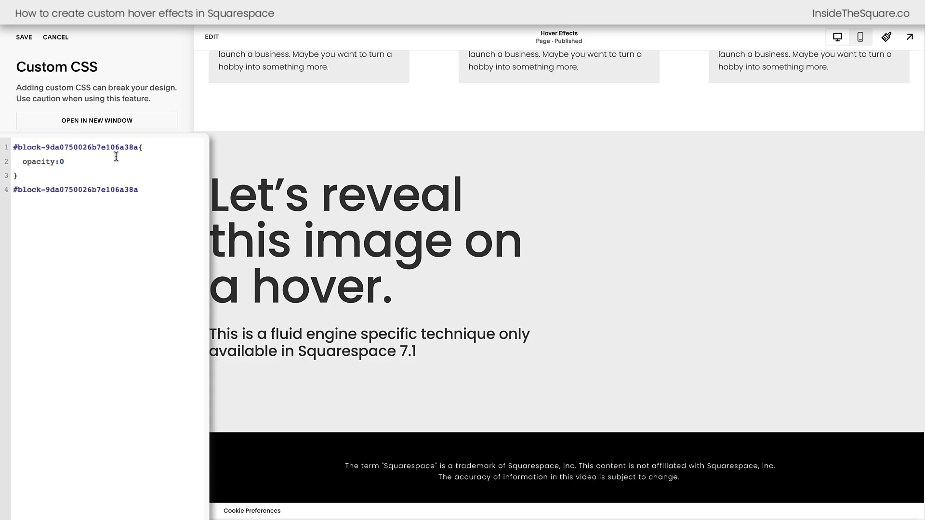
pyautogui.write(':hover')
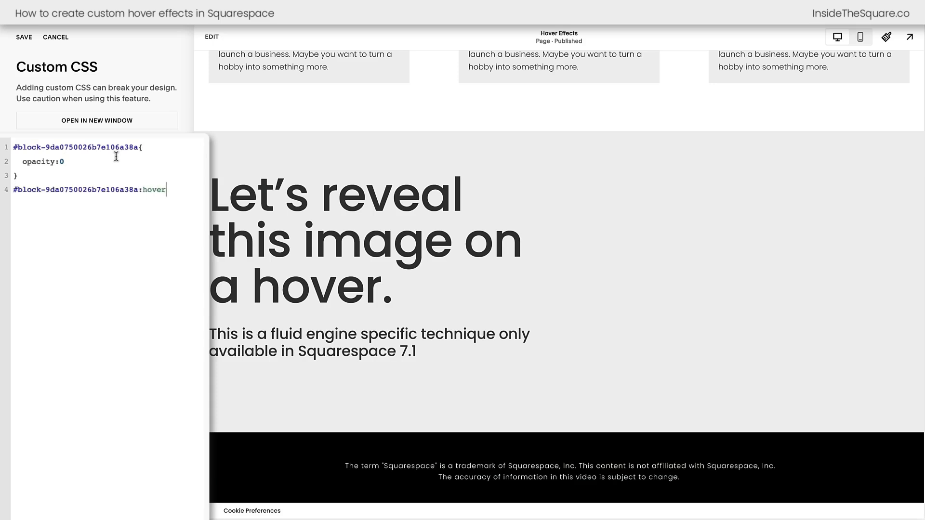
pyautogui.write('{')
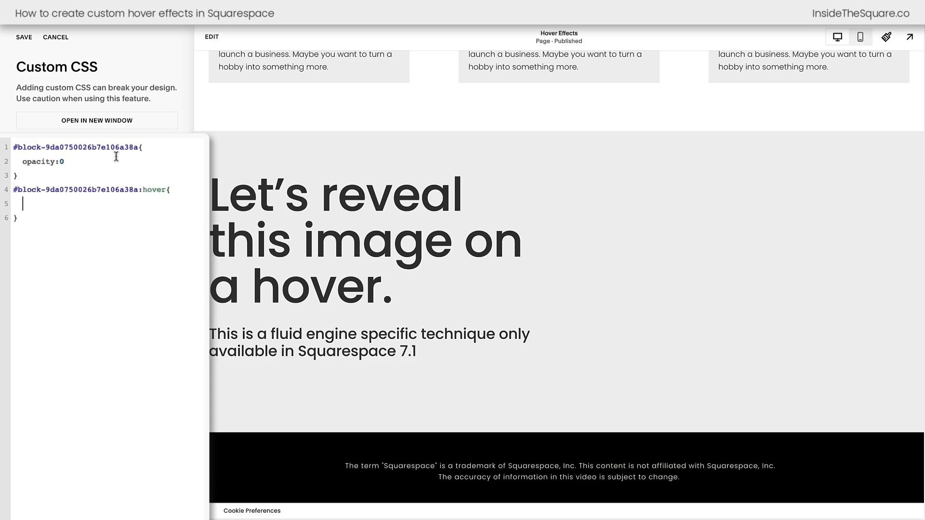
pyautogui.write('opacity:1')
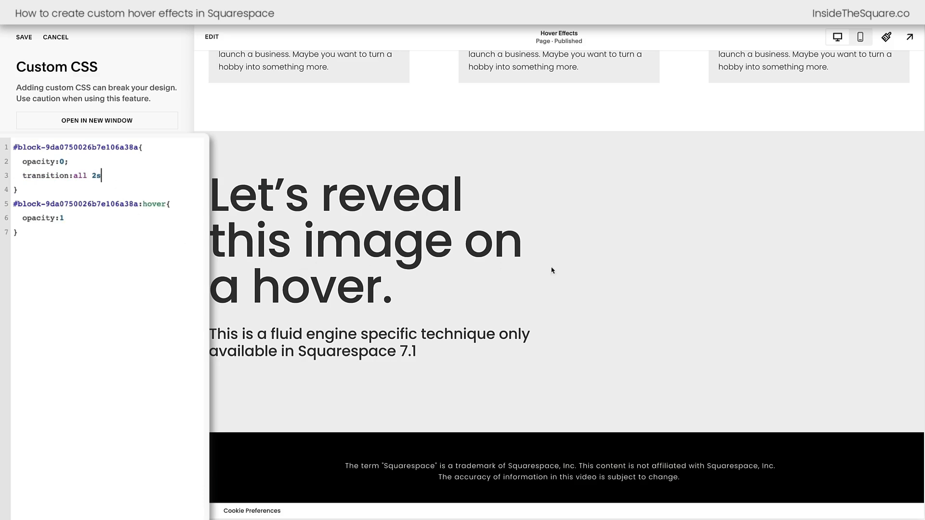
pyautogui.moveTo(653, 271)
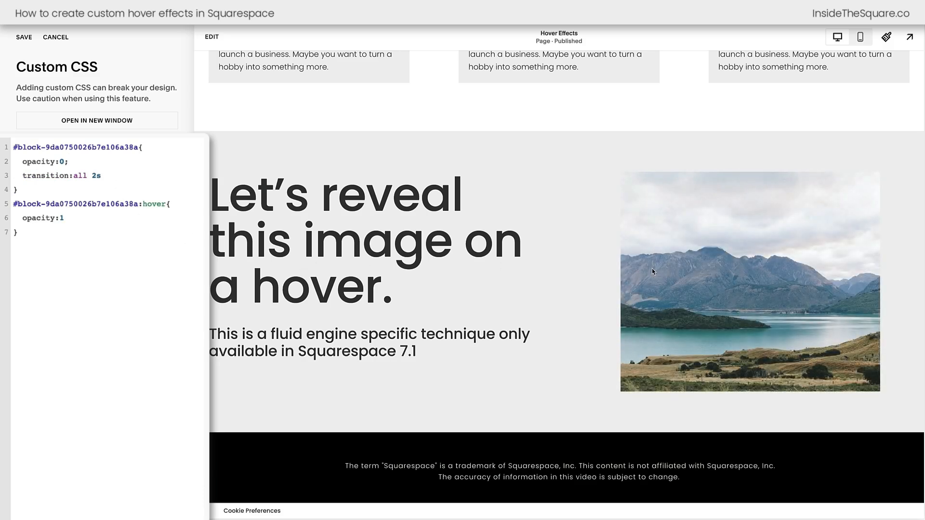
pyautogui.moveTo(569, 281)
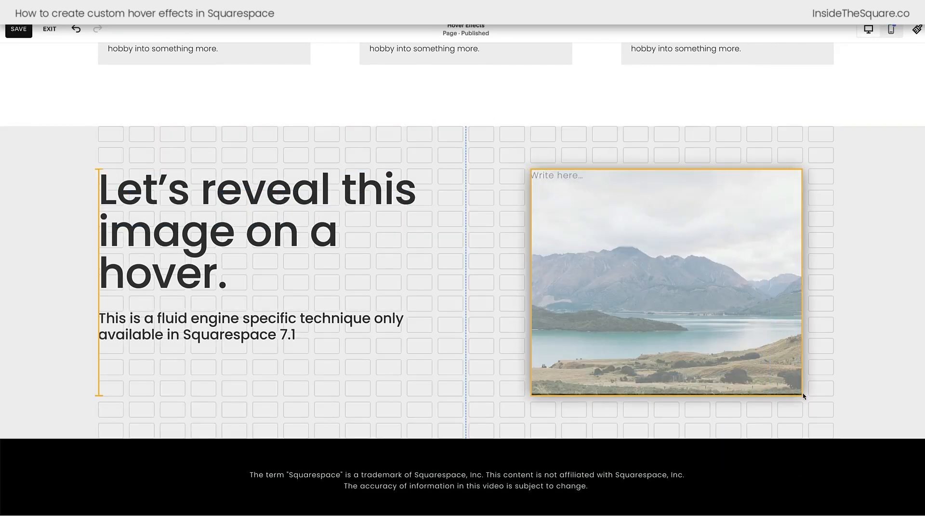
# Write 'Hover over this to reveal the image!' centered in the text block with a solid background
pyautogui.click(556, 175)
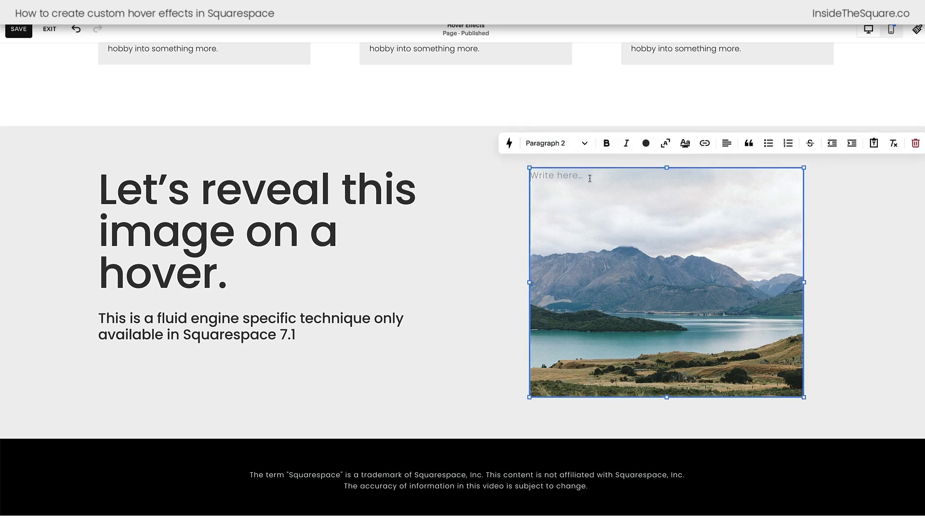
pyautogui.write('Hover over this to reveal the image!')
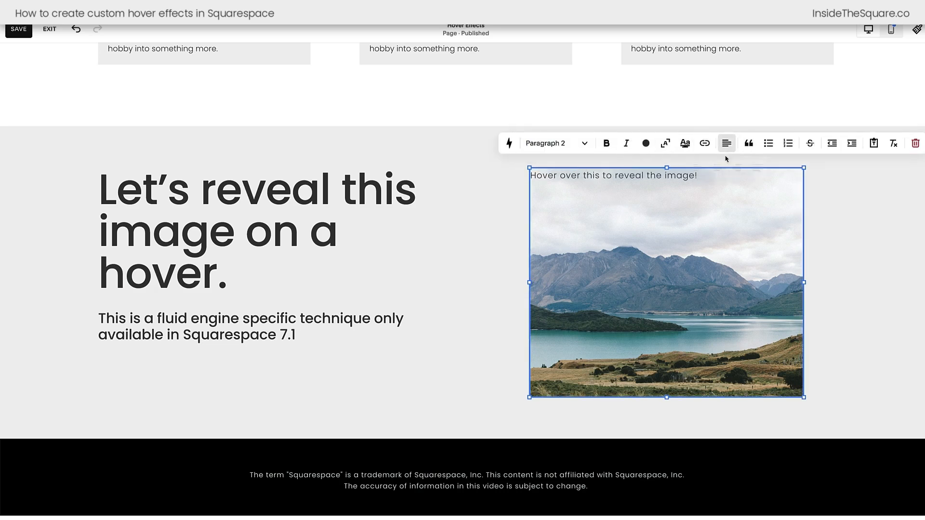
pyautogui.click(727, 143)
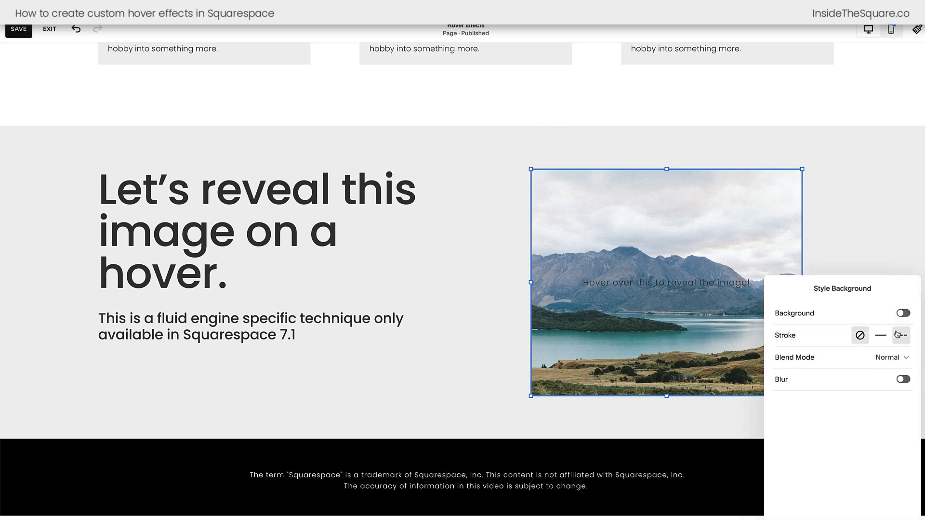
pyautogui.click(903, 313)
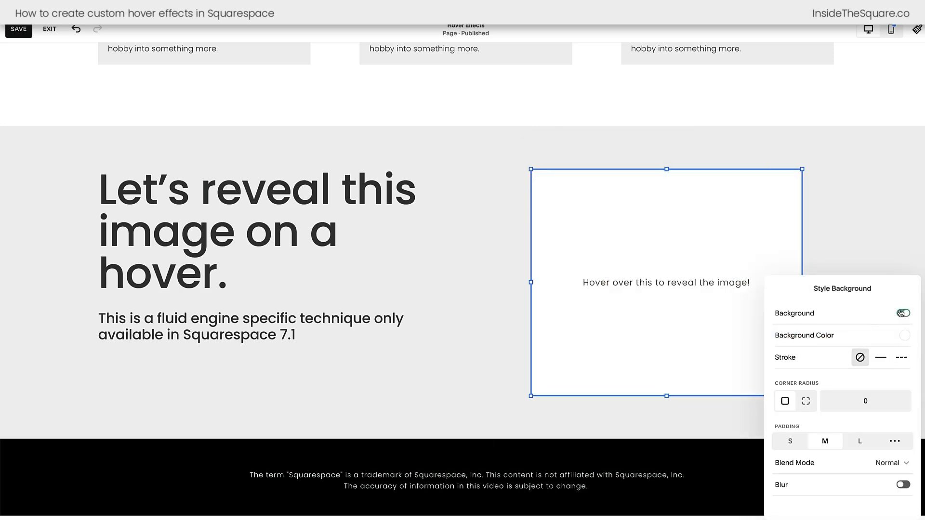
pyautogui.click(903, 314)
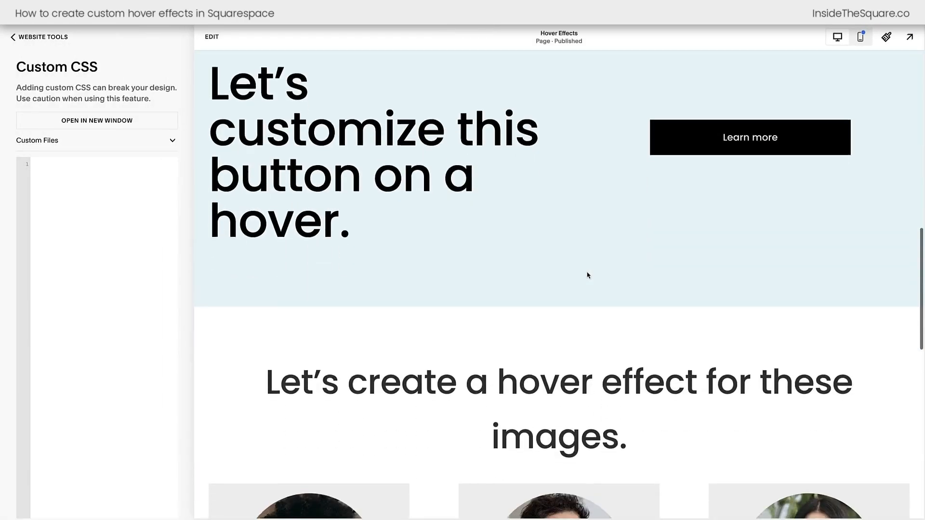
# Scroll down to the reveal section to read the text block's ID
pyautogui.scroll(-3)
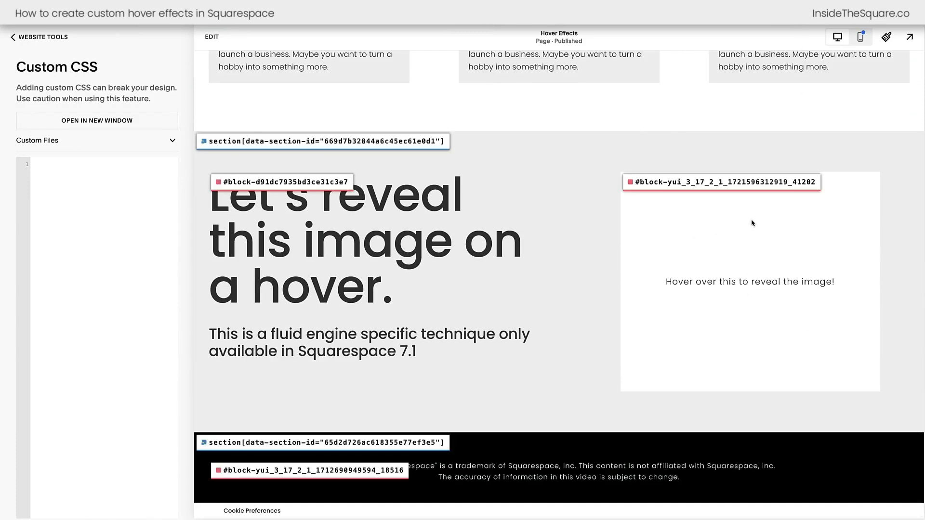
pyautogui.moveTo(701, 185)
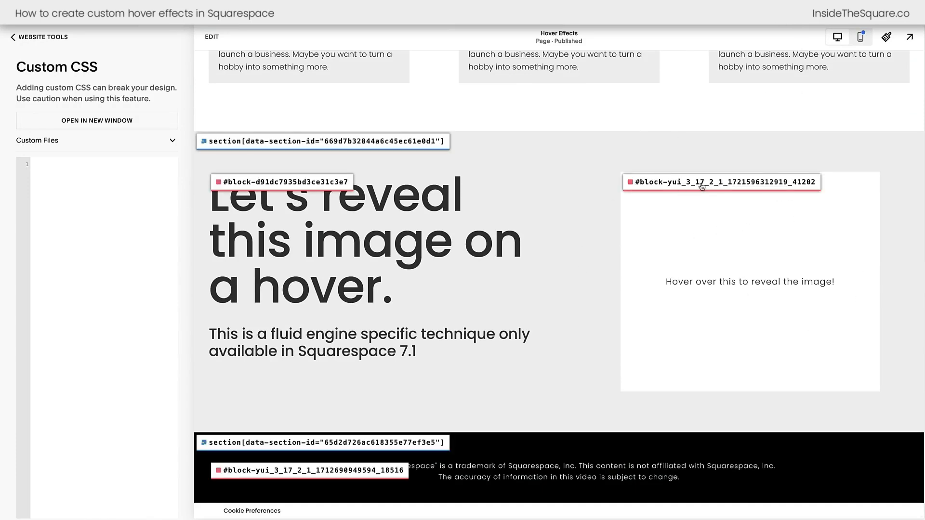
pyautogui.moveTo(813, 192)
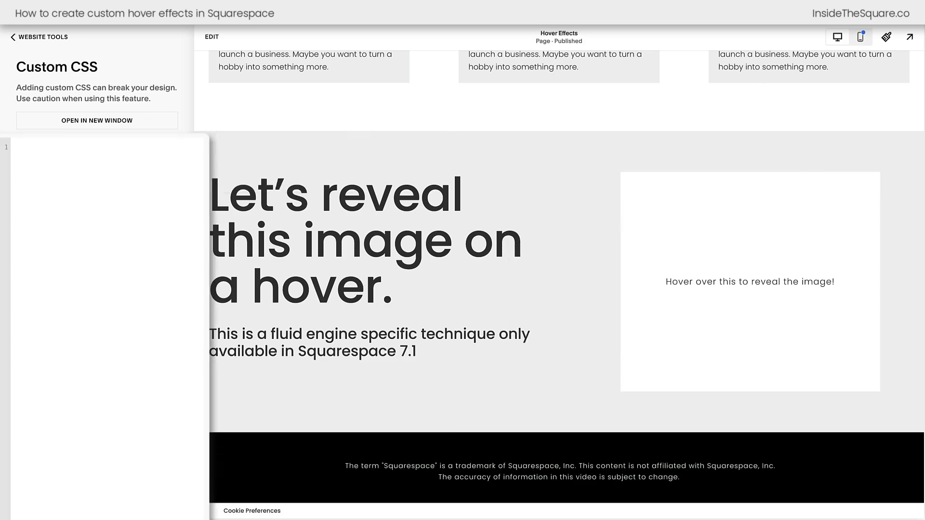
pyautogui.write('#block-yui_3_17_2_1_1721596312919_41202:hover{')
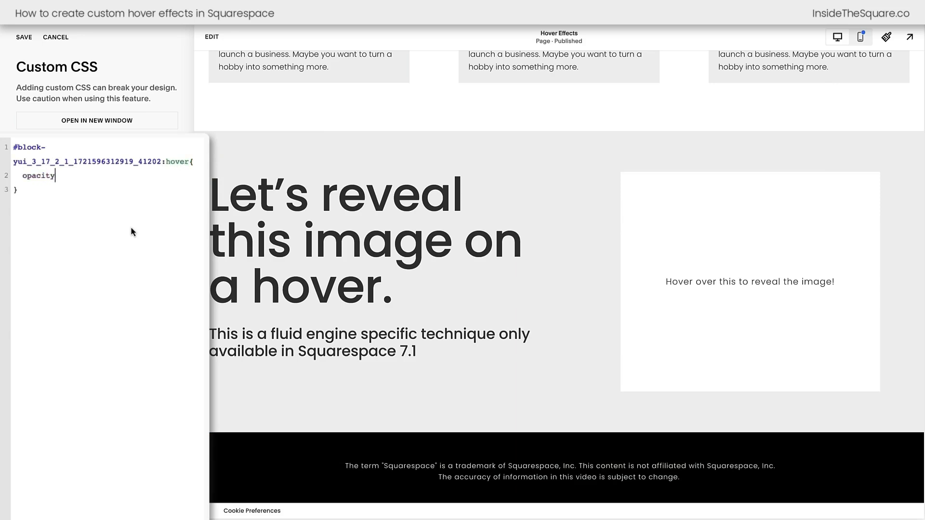
pyautogui.write(':0')
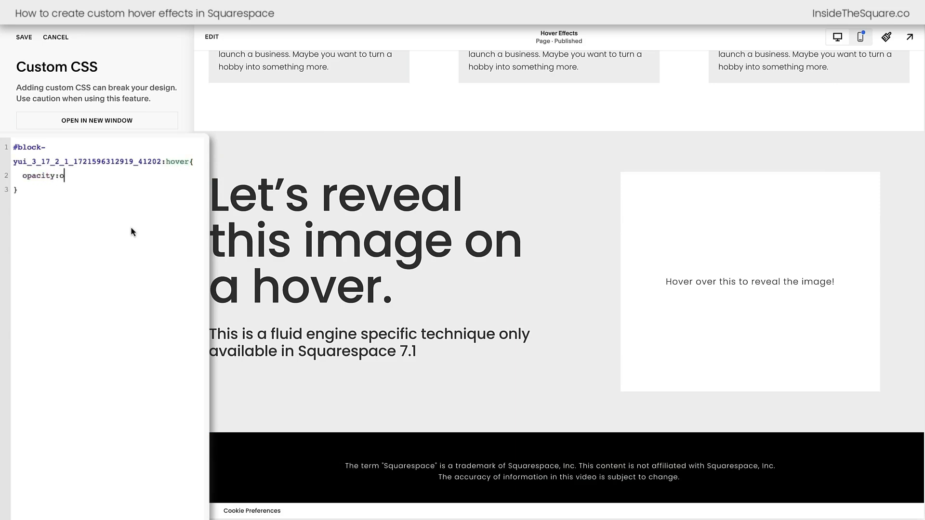
pyautogui.write('!improtan')
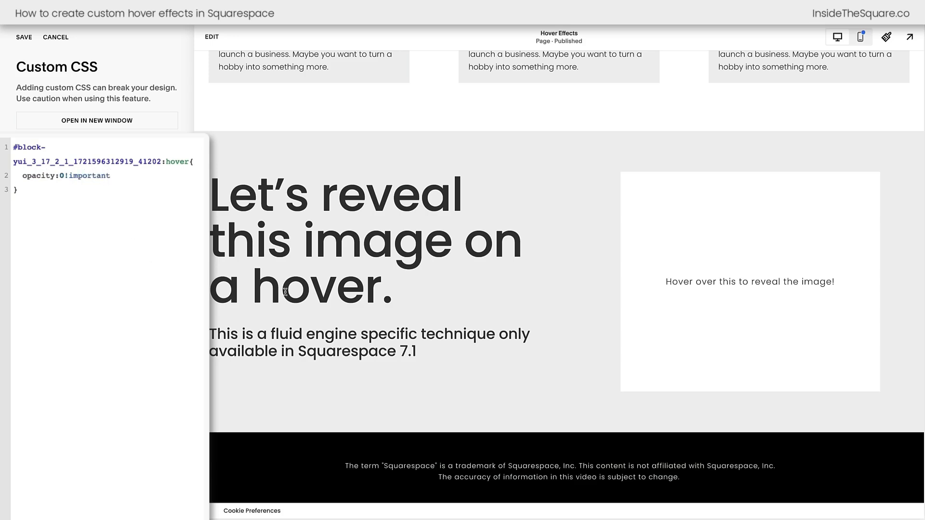
pyautogui.moveTo(695, 299)
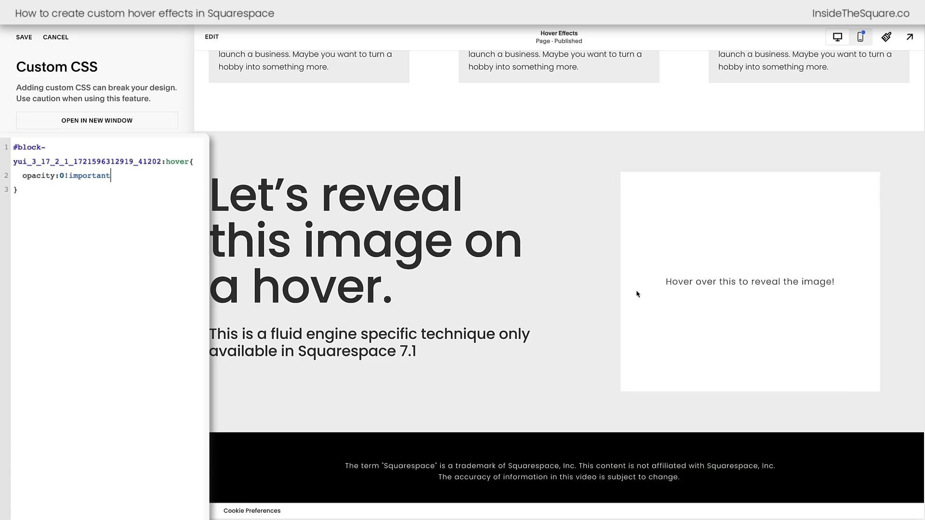
pyautogui.moveTo(541, 295)
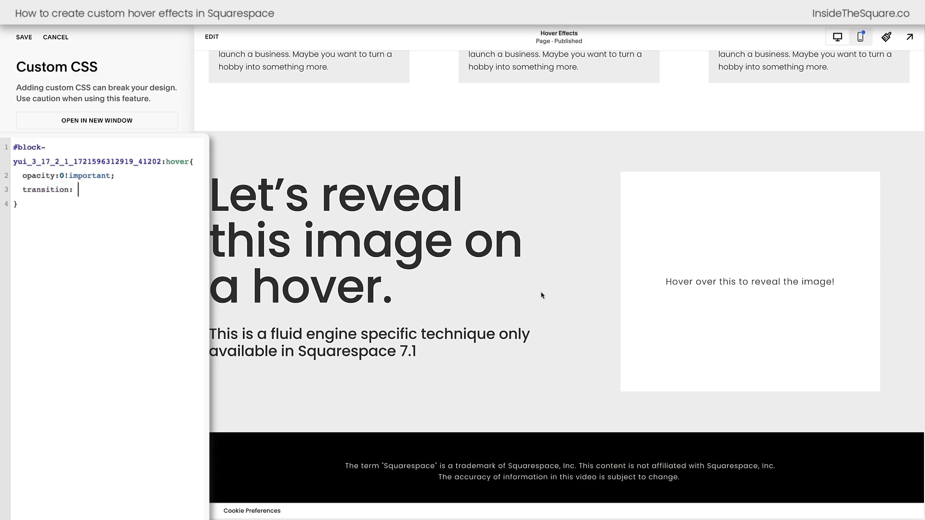
pyautogui.write('all 2s')
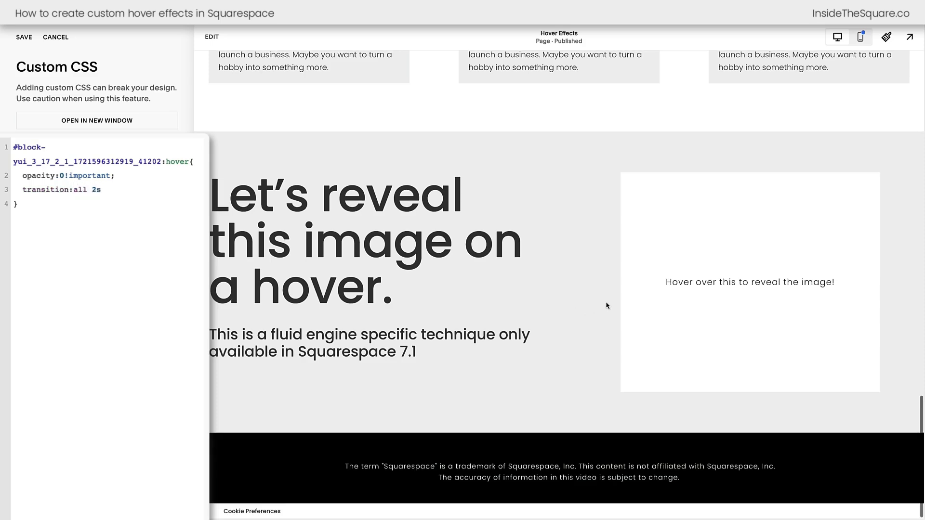
pyautogui.moveTo(647, 304)
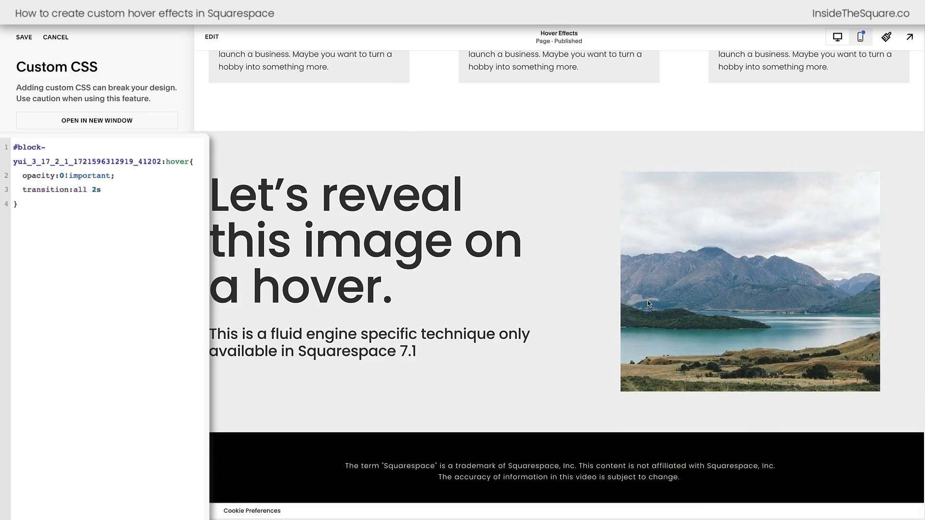
pyautogui.moveTo(708, 300)
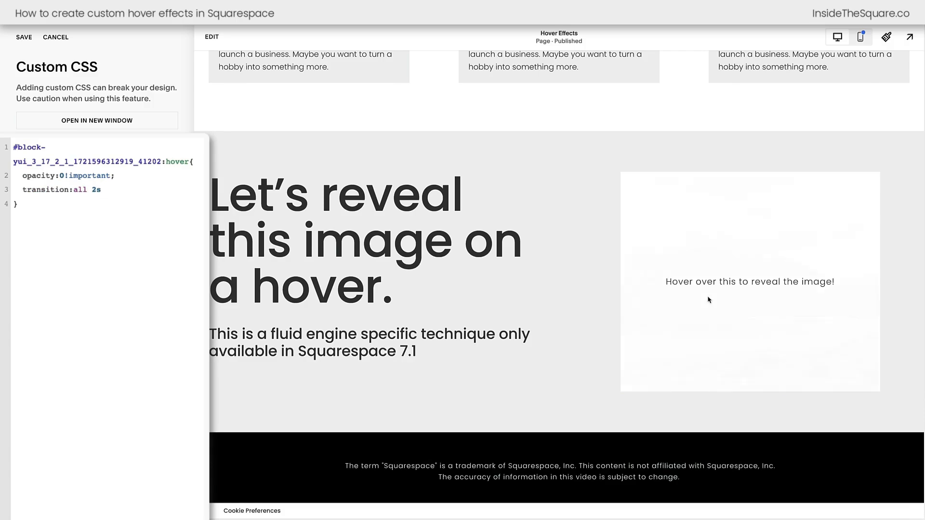